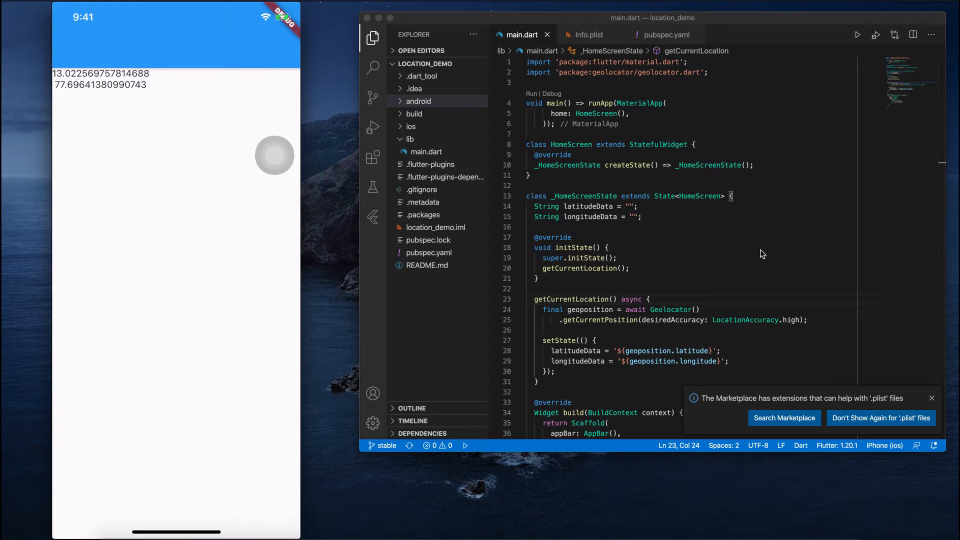
{"action": "mouse_move", "coordinate": [592, 240]}
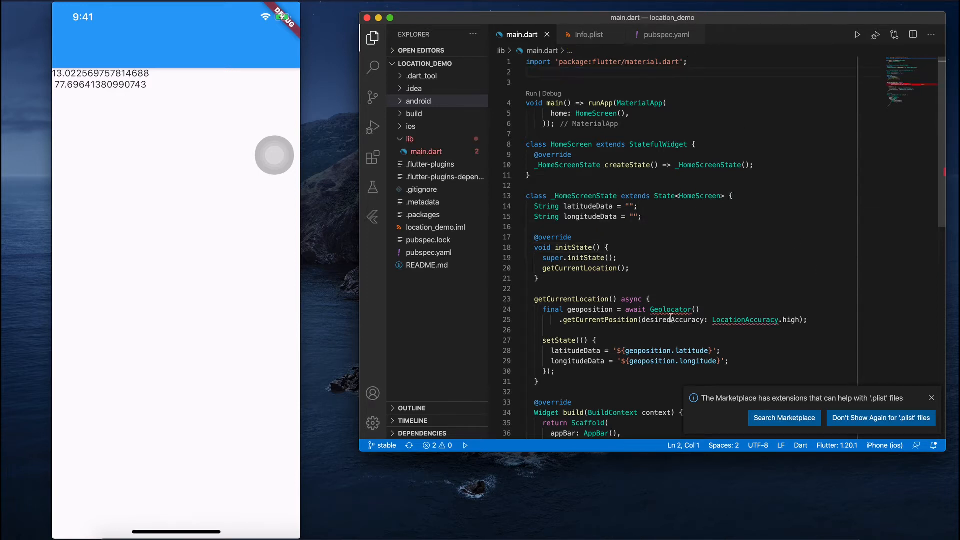
Delete the getCurrentLocation method and its leftover call in initState
{"action": "left_click_drag", "start_coordinate": [516, 299], "coordinate": [539, 381]}
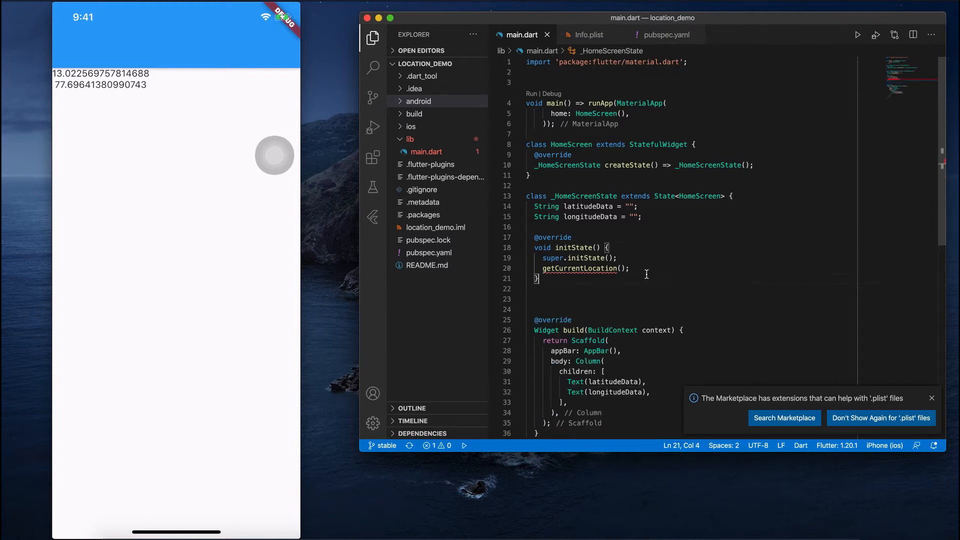
{"action": "double_click", "coordinate": [579, 268]}
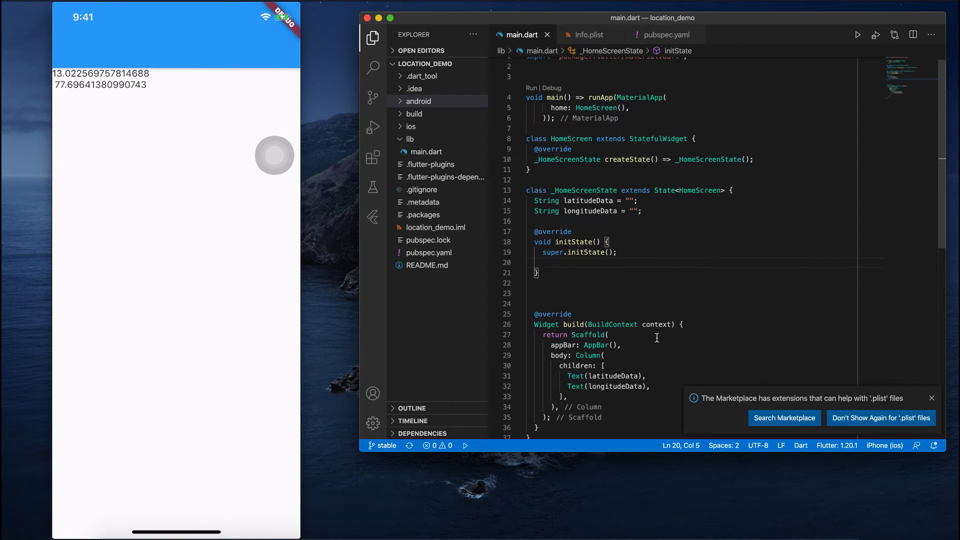
{"action": "mouse_move", "coordinate": [642, 274]}
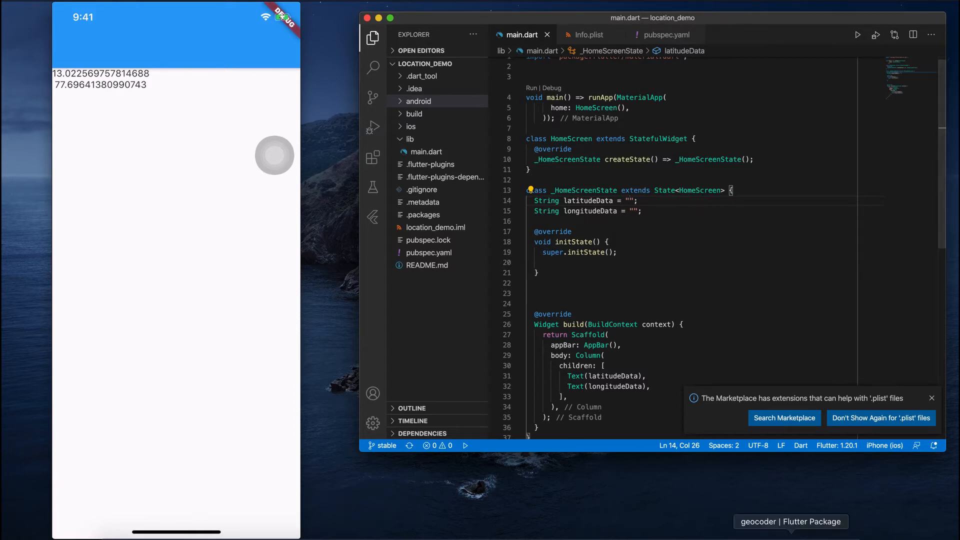
Replace geolocator with geocoder: ^0.2.1 in pubspec.yaml, fetch packages, and return to main.dart
{"action": "left_click", "coordinate": [790, 521]}
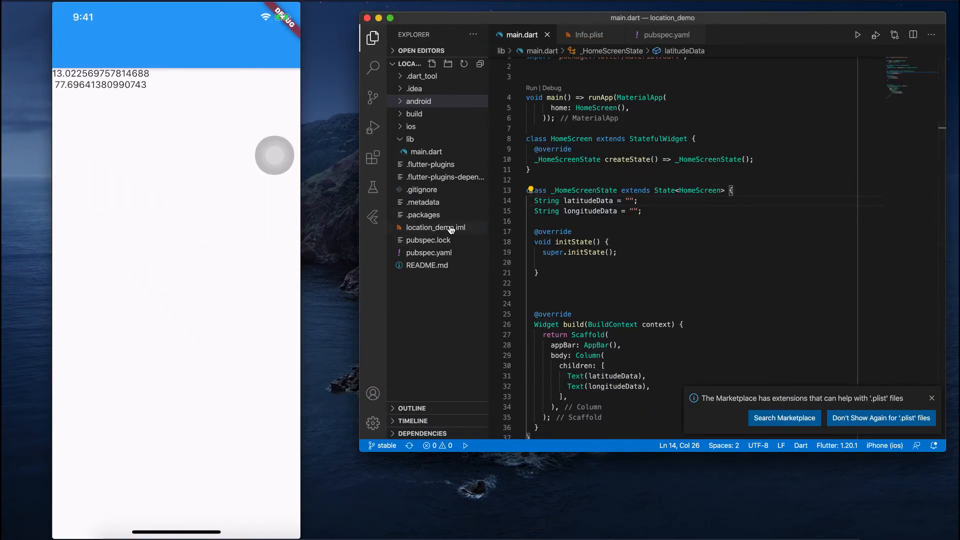
{"action": "left_click", "coordinate": [429, 252]}
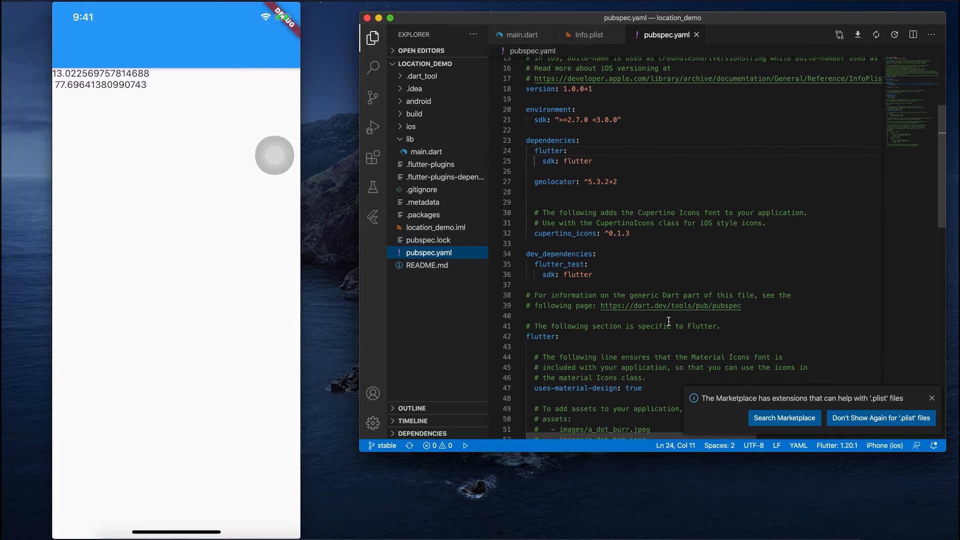
{"action": "scroll", "scroll_direction": "down", "scroll_amount": 3}
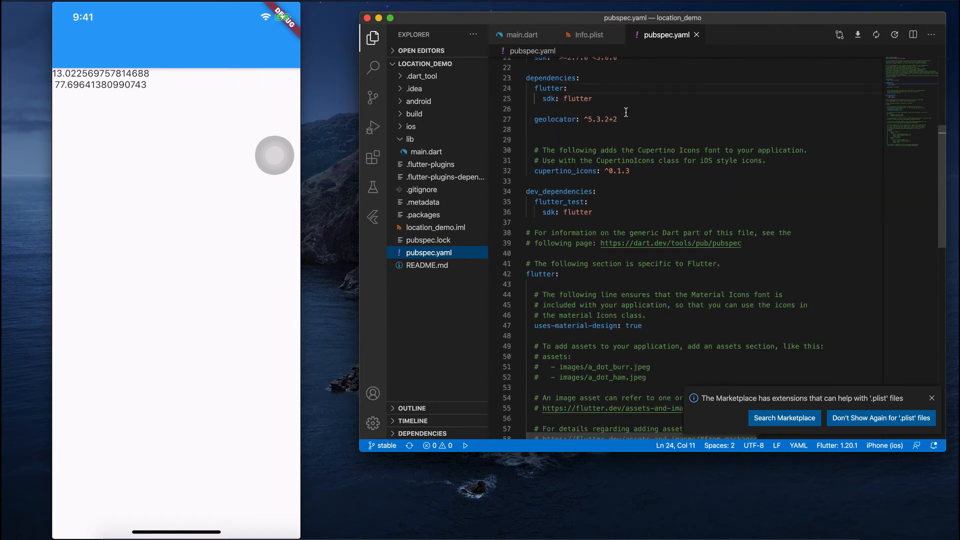
{"action": "type", "text": "geocoder: ^0.2.1"}
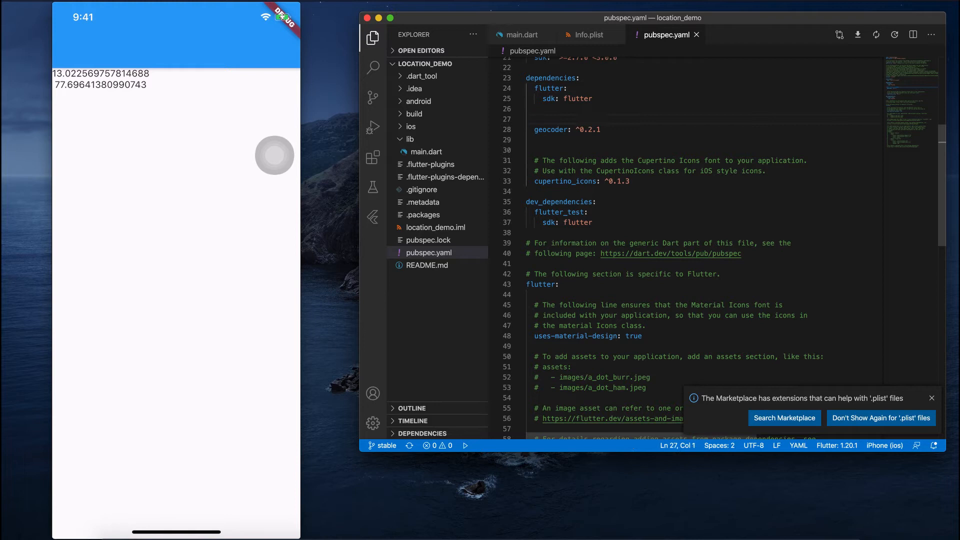
{"action": "left_click", "coordinate": [661, 130]}
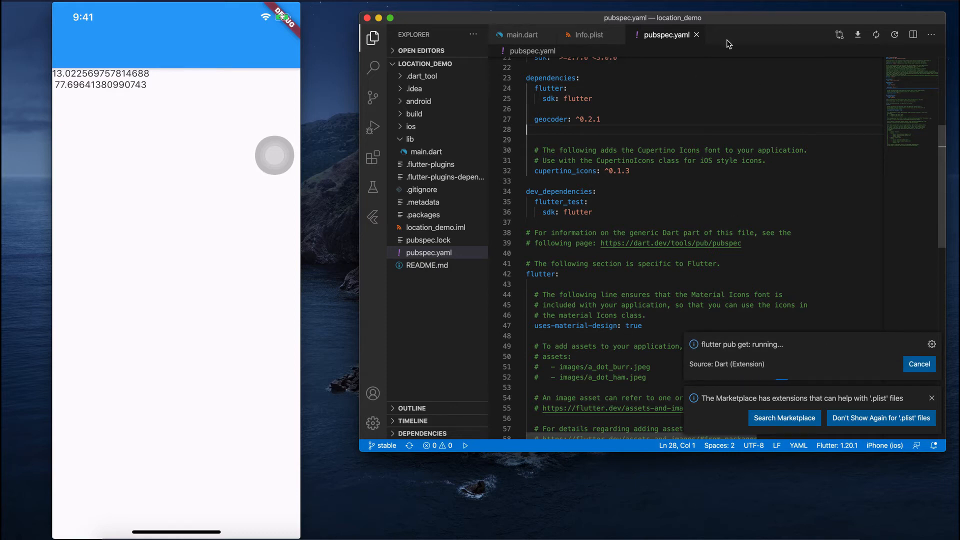
{"action": "mouse_move", "coordinate": [786, 362]}
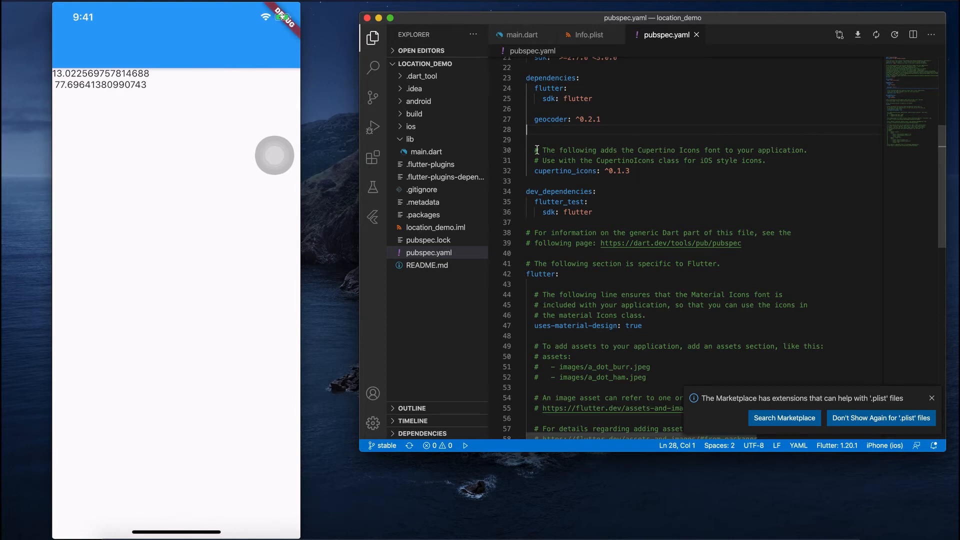
{"action": "left_click", "coordinate": [423, 151]}
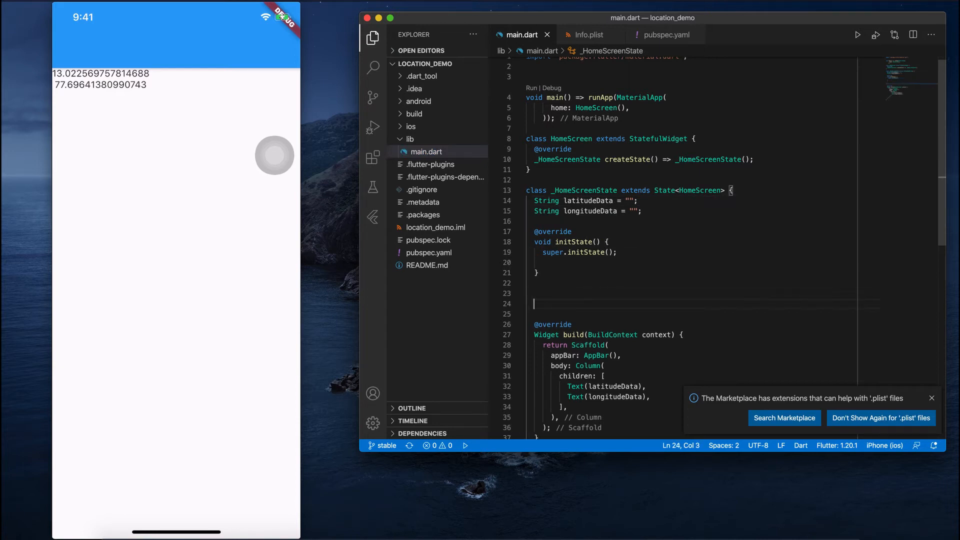
Write an async getAddressbasedOnLoction() method and call it from initState
{"action": "type", "text": "get"}
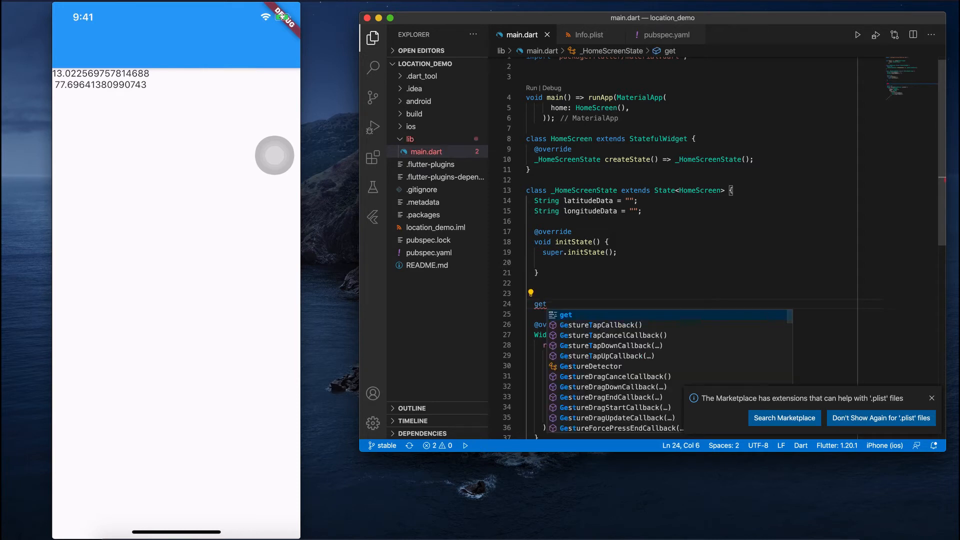
{"action": "type", "text": "Address"}
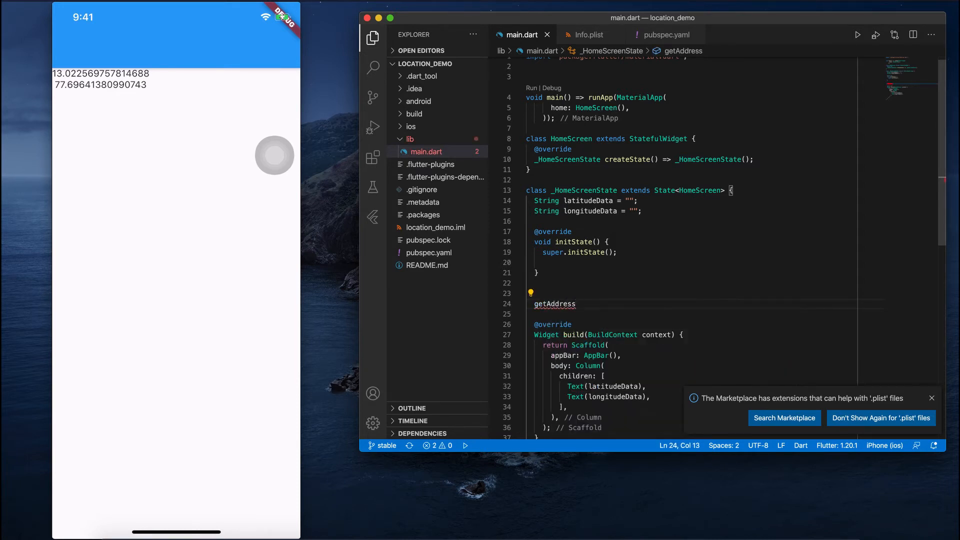
{"action": "type", "text": "basedOn"}
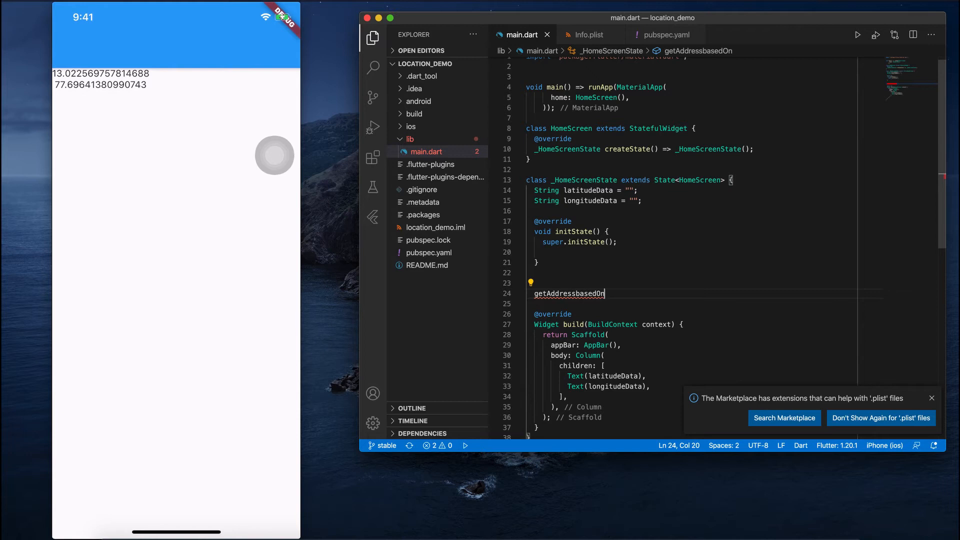
{"action": "type", "text": "Loction"}
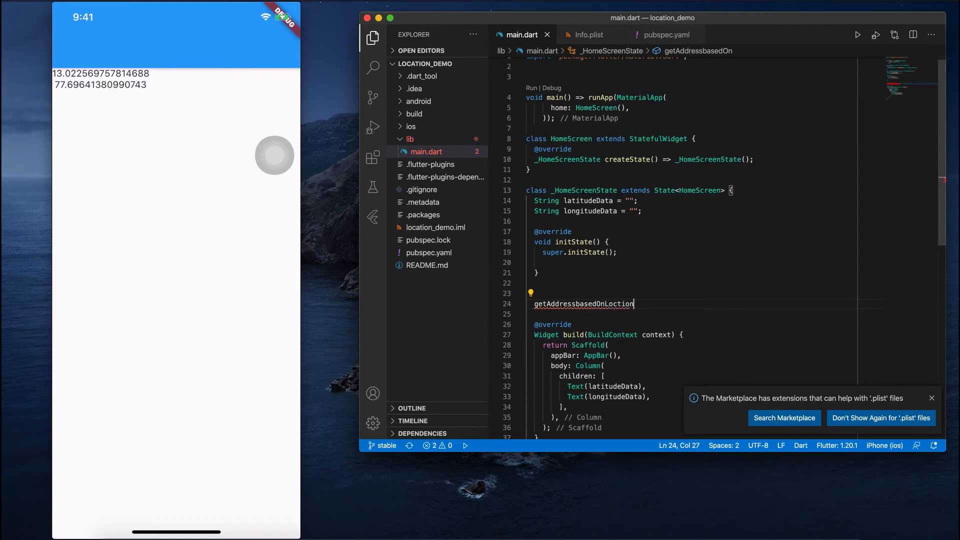
{"action": "type", "text": "() a"}
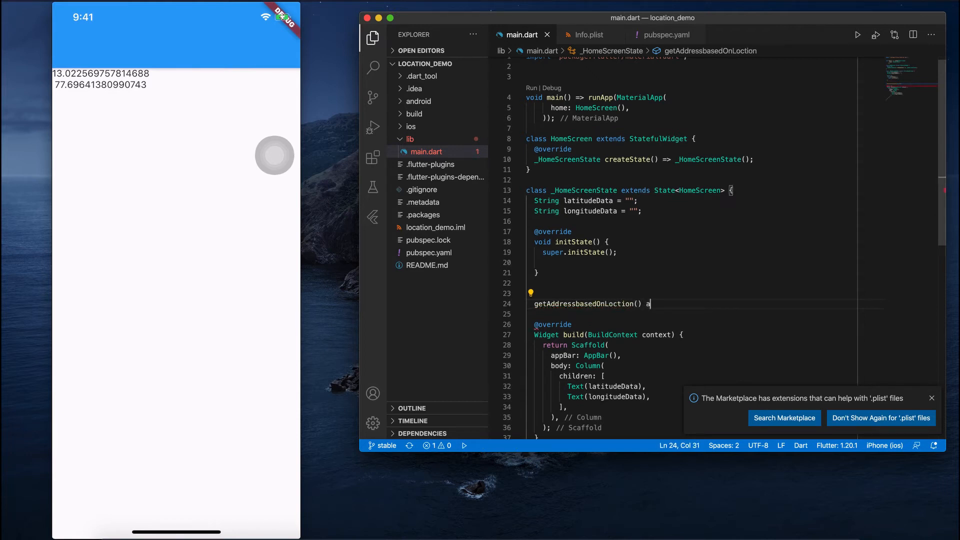
{"action": "type", "text": "sync {"}
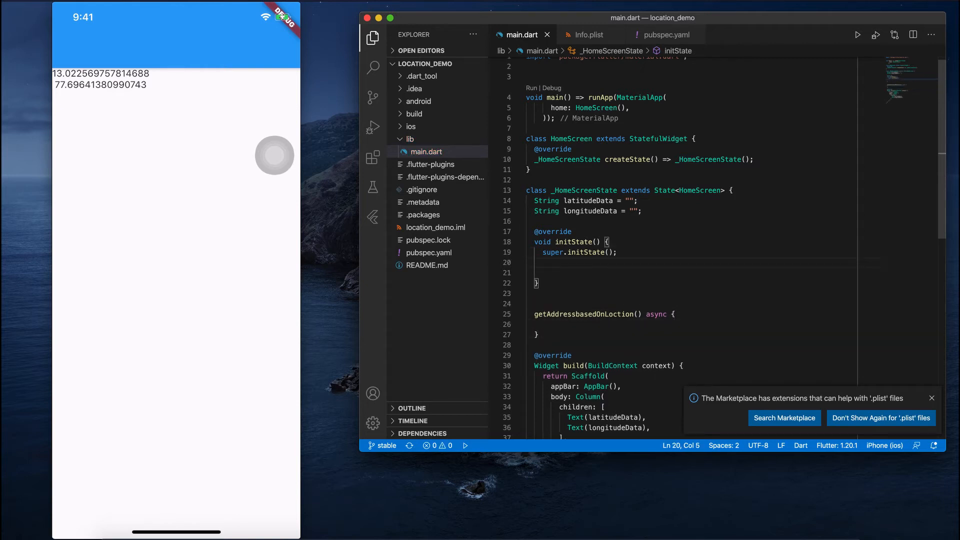
{"action": "type", "text": "getAddressbasedOnLoction();"}
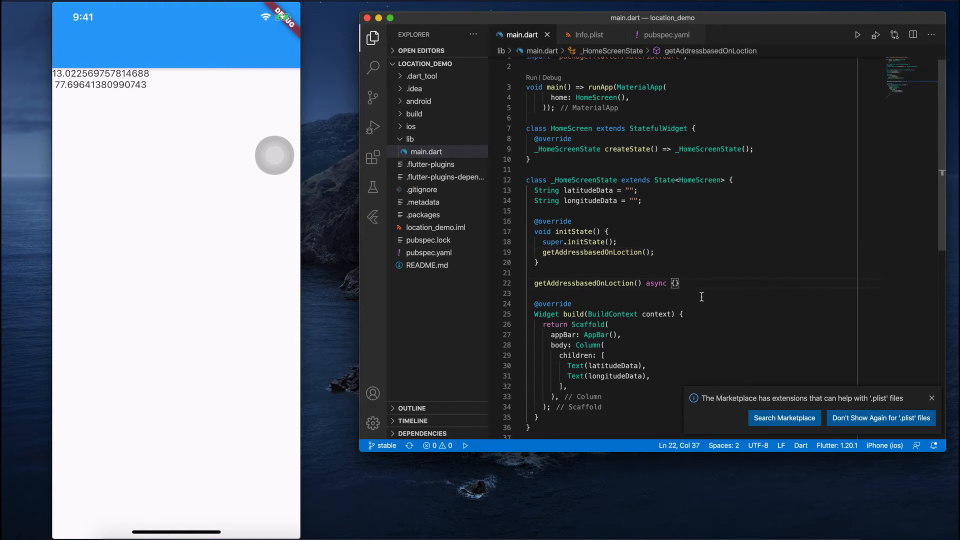
Start the method body with 'final coordinates = new Coordina…'
{"action": "type", "text": "final c"}
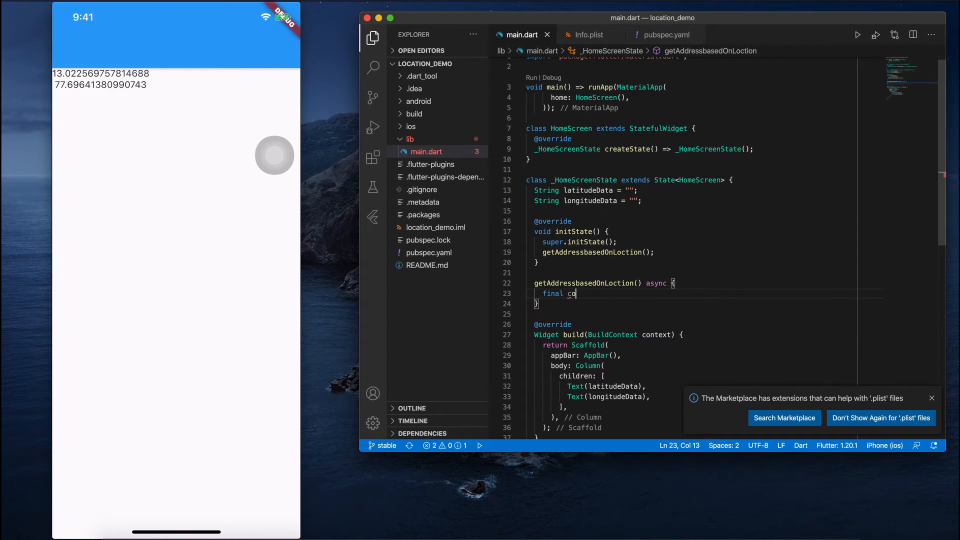
{"action": "type", "text": "ordinater"}
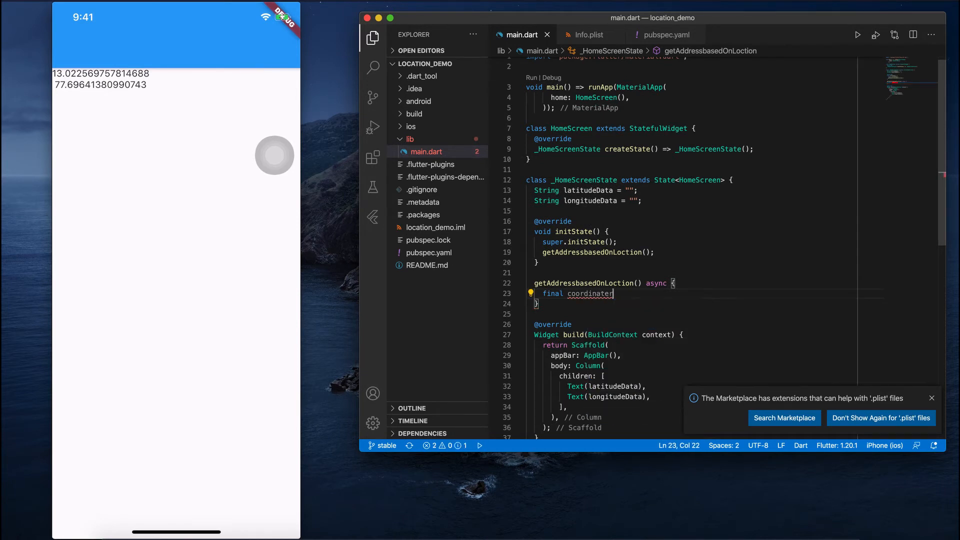
{"action": "type", "text": "s ="}
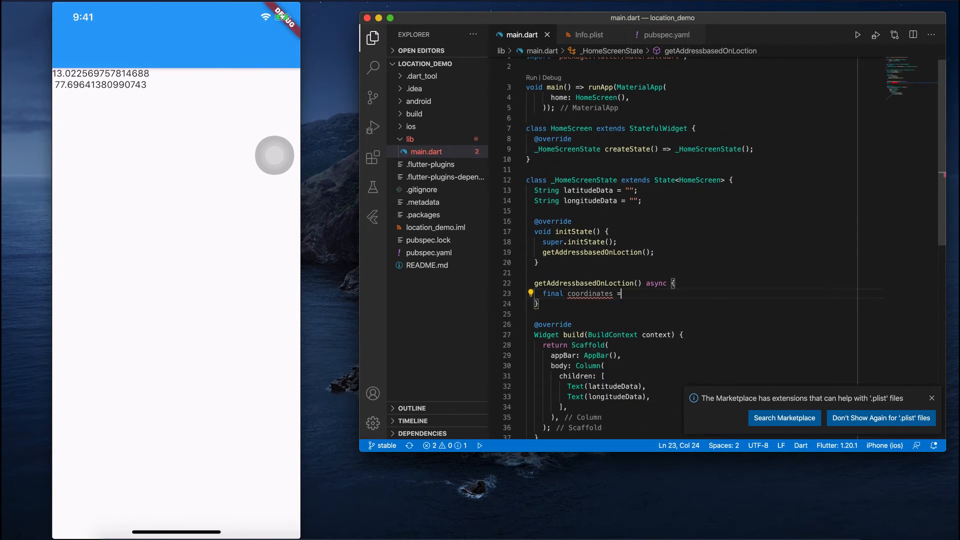
{"action": "type", "text": "new Co"}
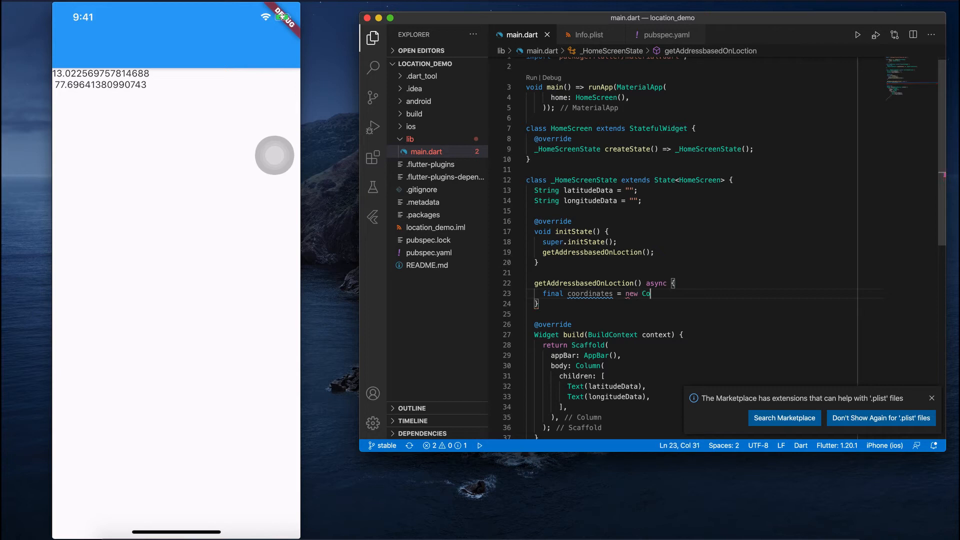
{"action": "type", "text": "or"}
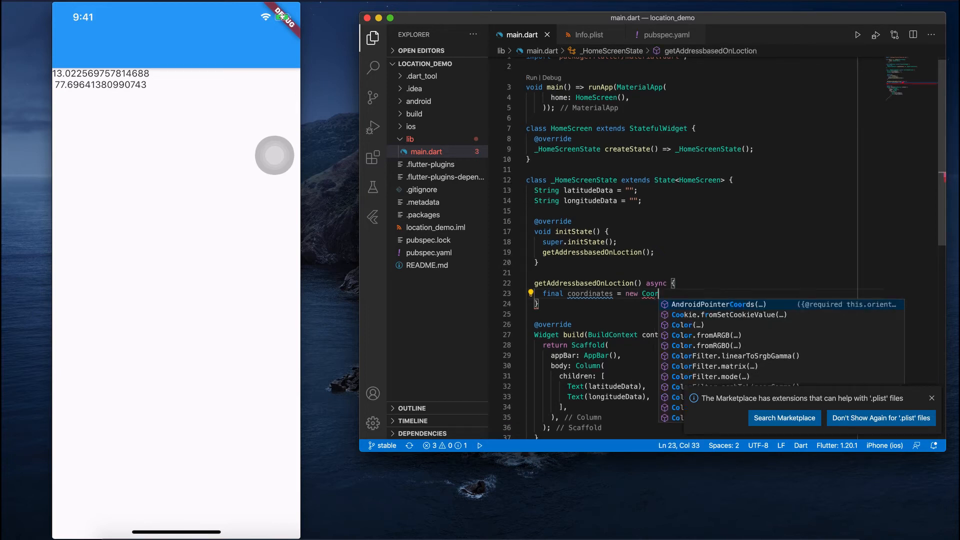
{"action": "type", "text": "dina"}
{"action": "left_click", "coordinate": [698, 66]}
{"action": "type", "text": "import 'geoco';"}
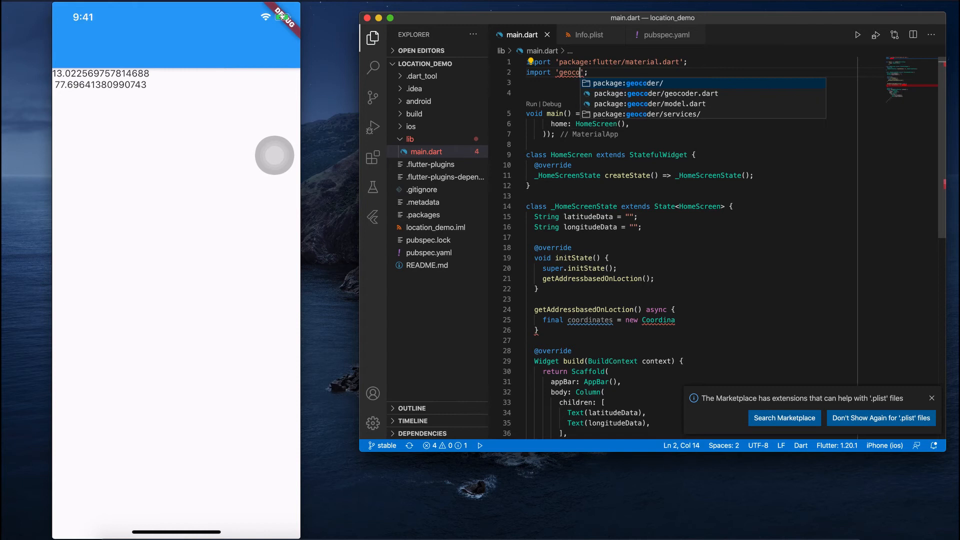
Import geocoder.dart and begin 'new Coordinates(' in the address method
{"action": "key", "text": "Enter"}
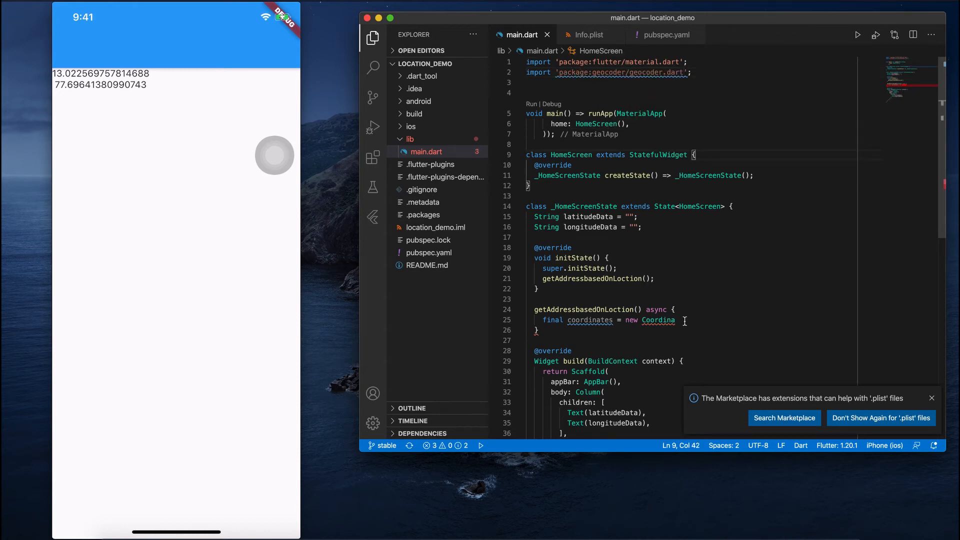
{"action": "type", "text": "Co"}
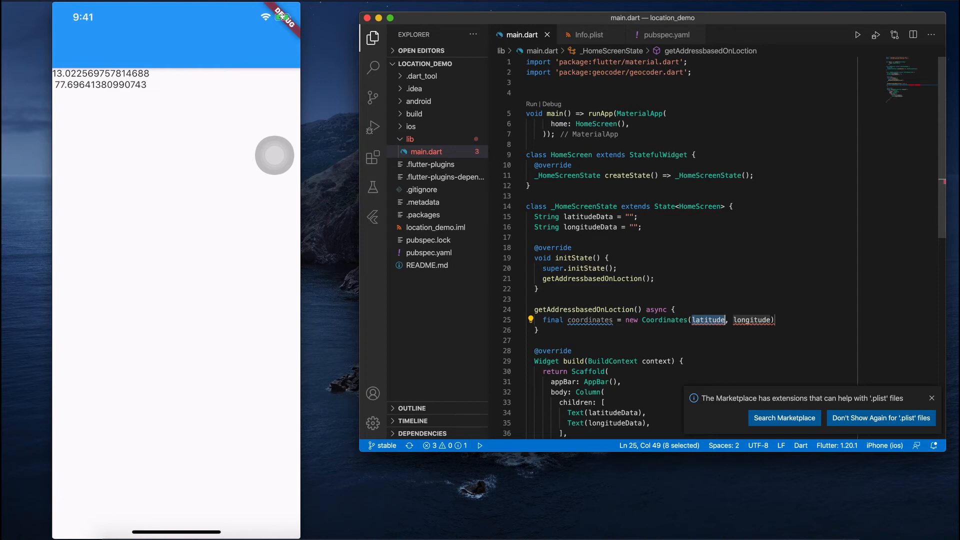
Give Coordinates the fixed values 12.982030 and 77.593540
{"action": "type", "text": "12."}
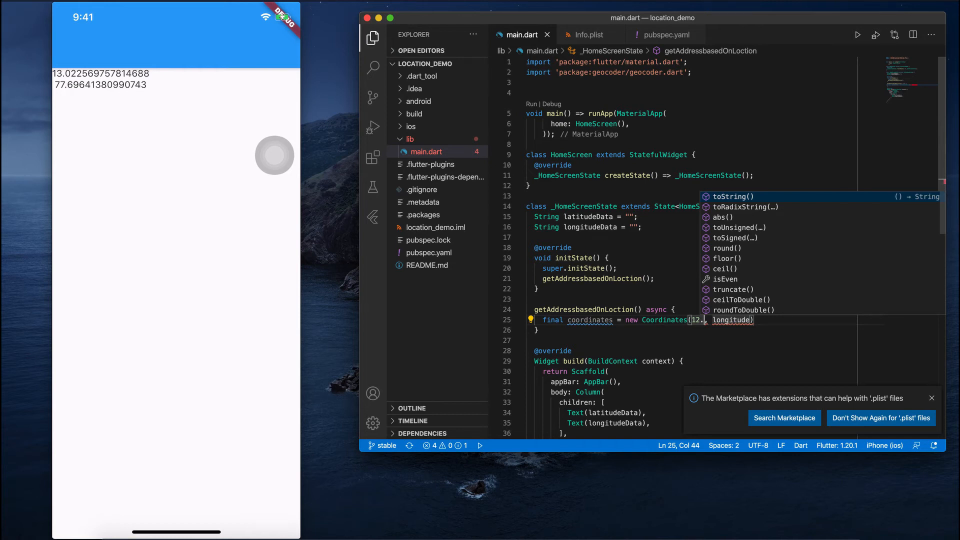
{"action": "type", "text": "982030"}
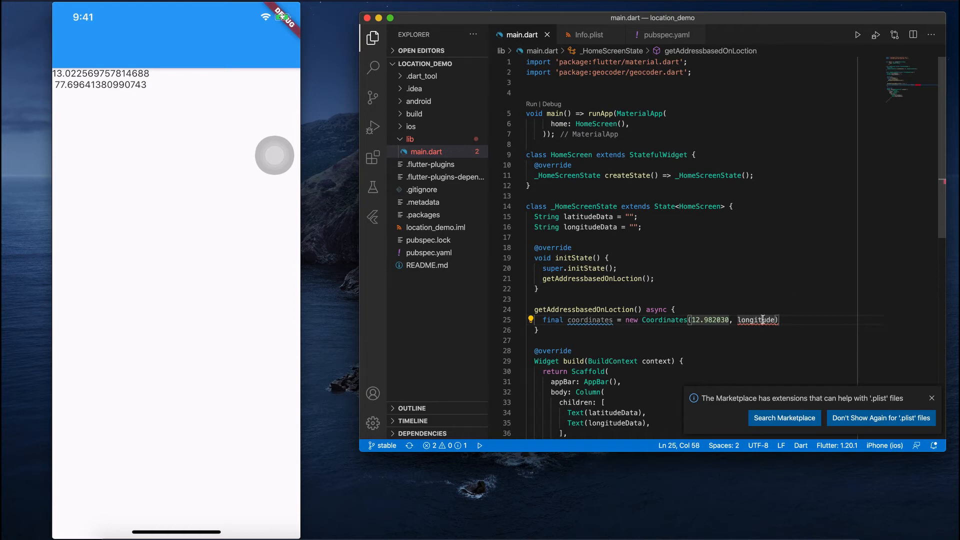
{"action": "double_click", "coordinate": [758, 320]}
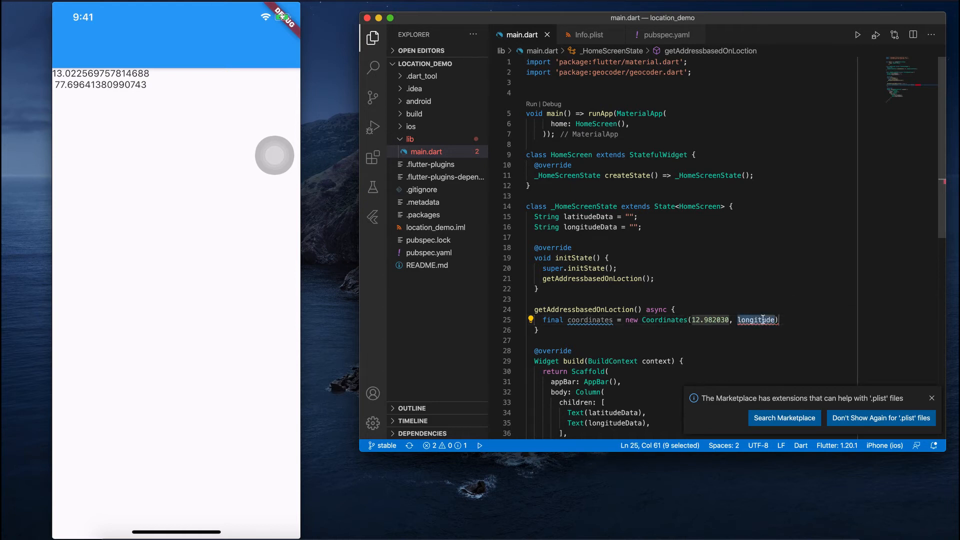
{"action": "type", "text": "77"}
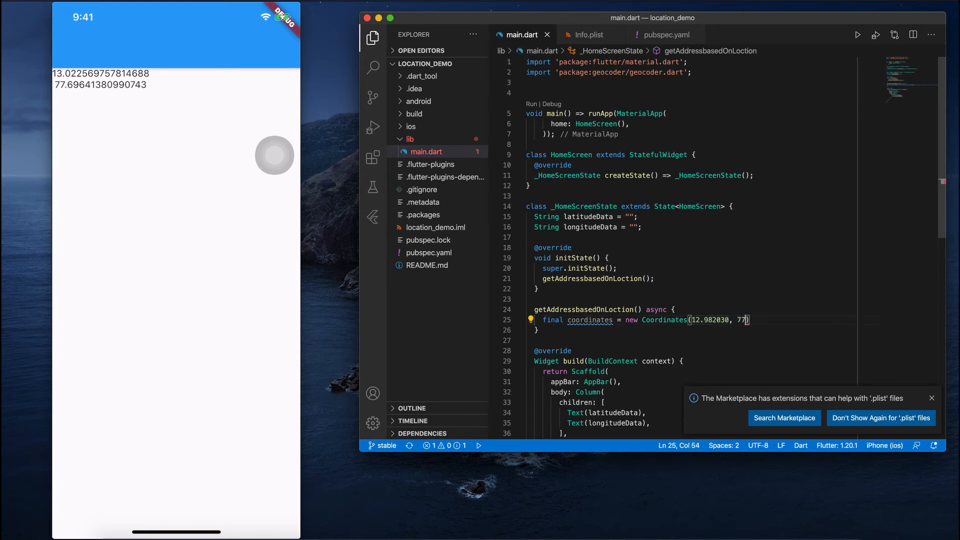
{"action": "type", "text": ".59"}
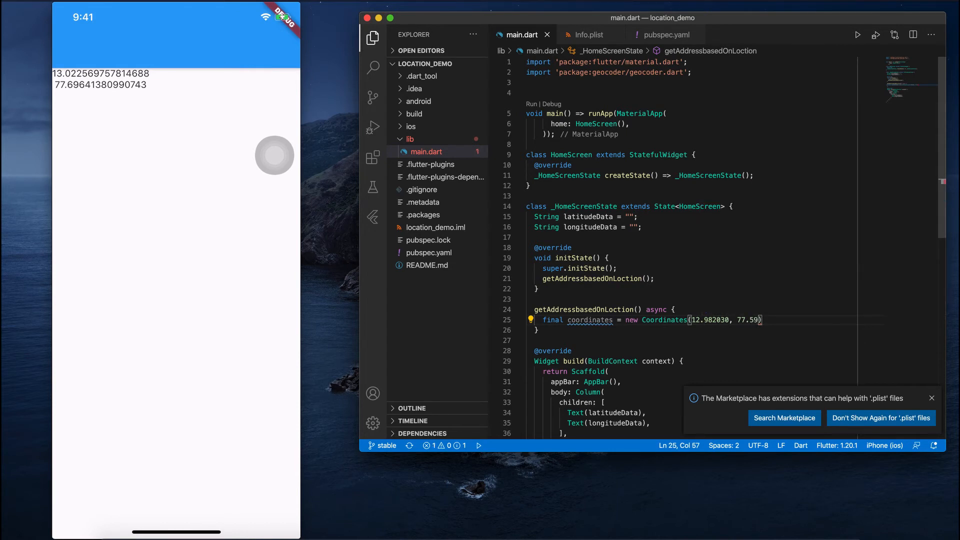
{"action": "type", "text": "3540"}
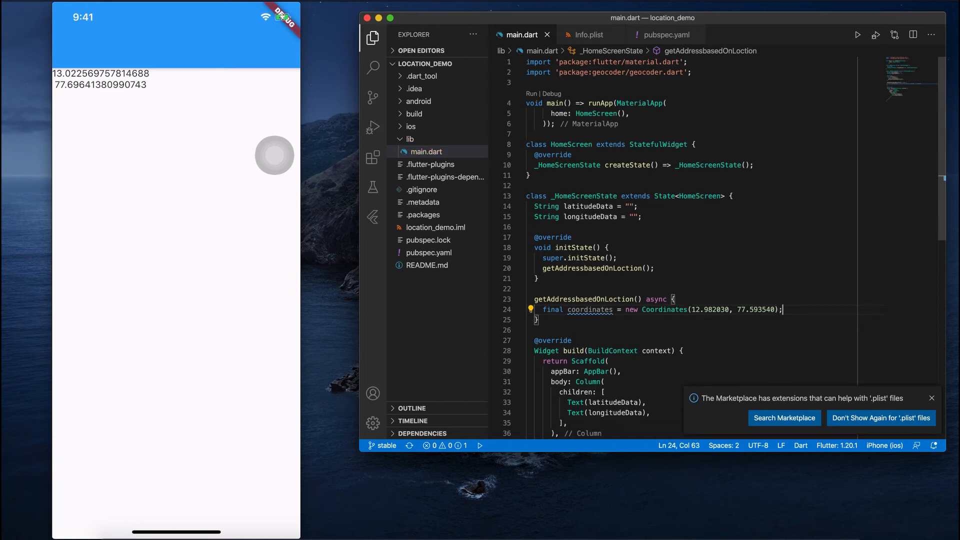
Add 'var addresses = await Geocoder.local.findAddressesFromCoordinates(coordinates);'
{"action": "key", "text": "enter"}
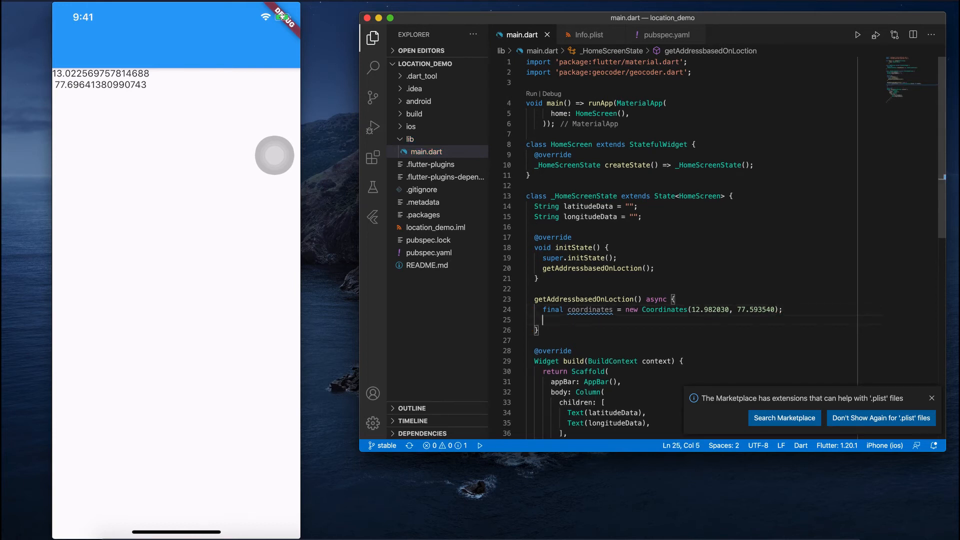
{"action": "type", "text": "var address"}
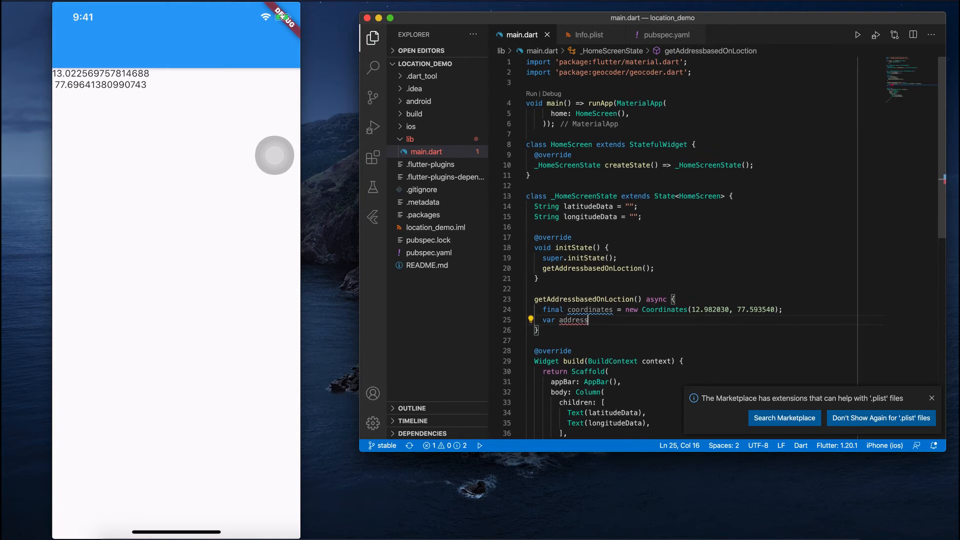
{"action": "type", "text": "ses ="}
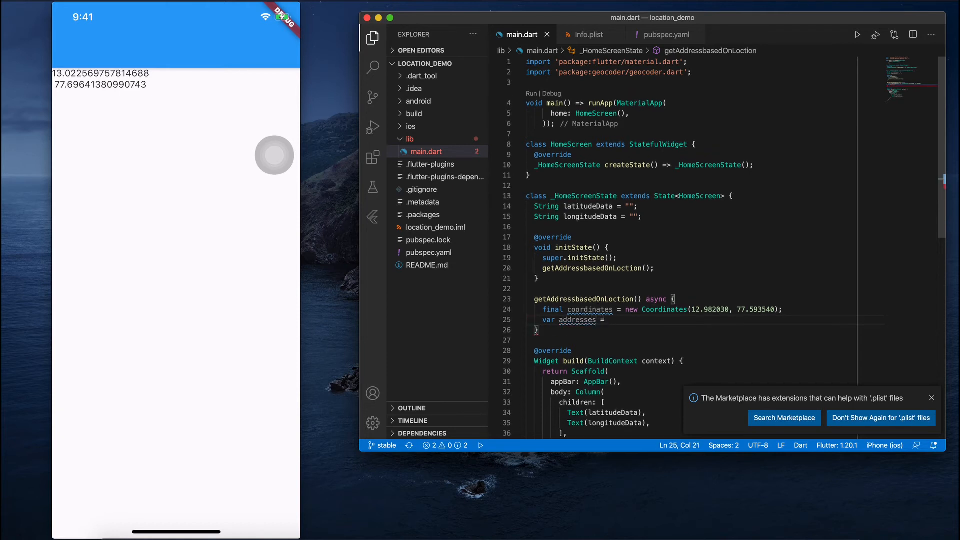
{"action": "type", "text": "await"}
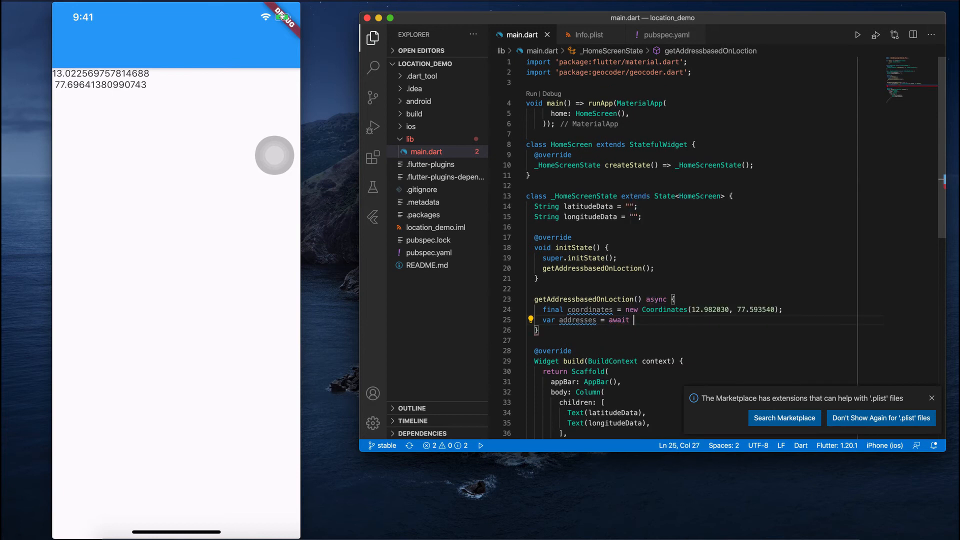
{"action": "type", "text": "Geocoder.local"}
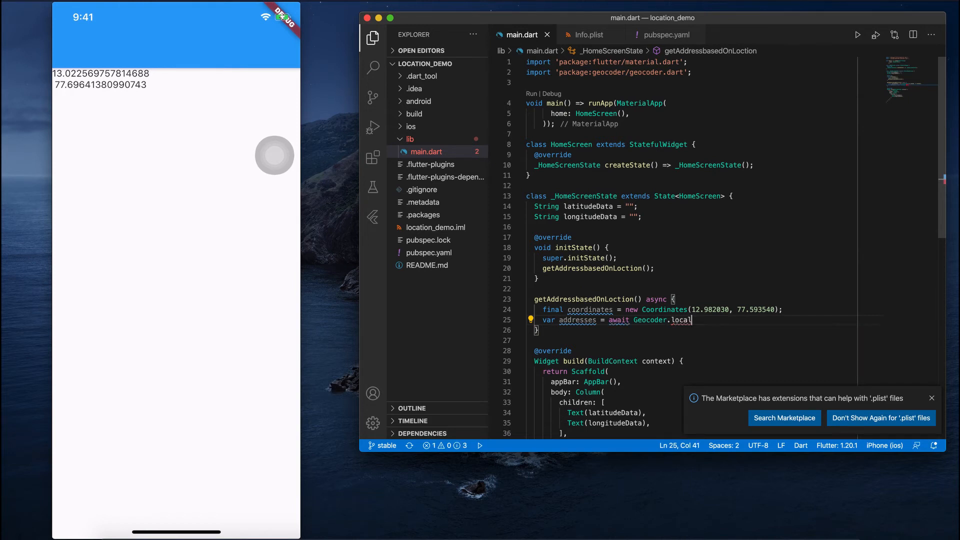
{"action": "type", "text": ".find"}
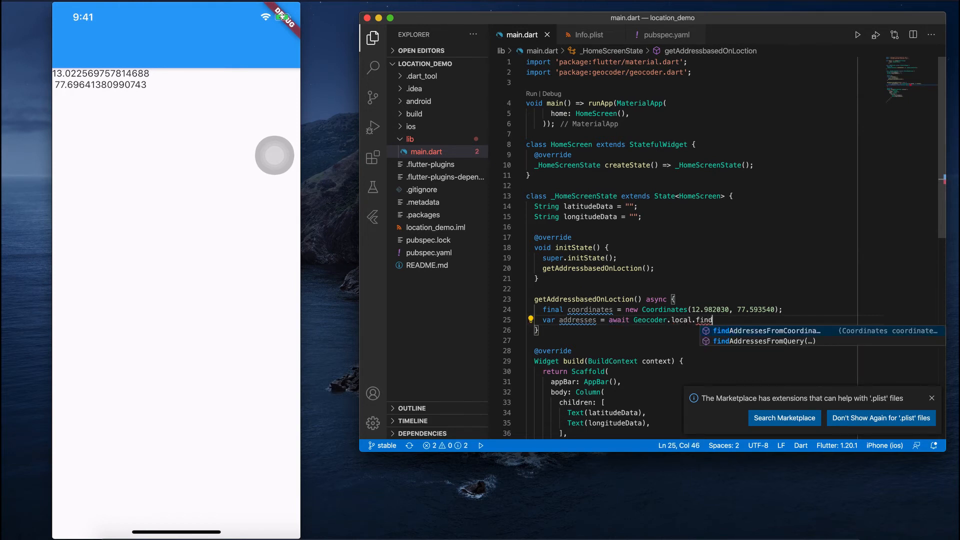
{"action": "left_click", "coordinate": [765, 331]}
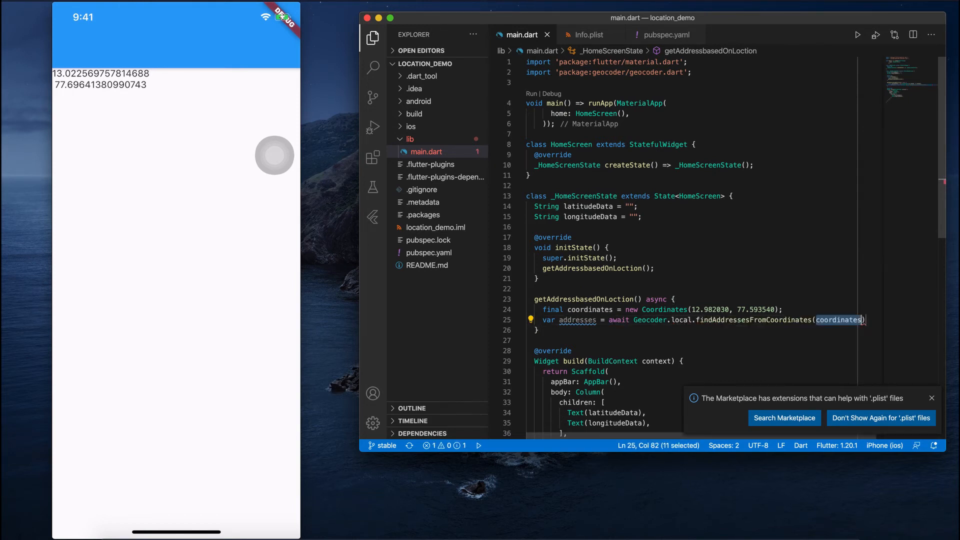
{"action": "type", "text": "coori"}
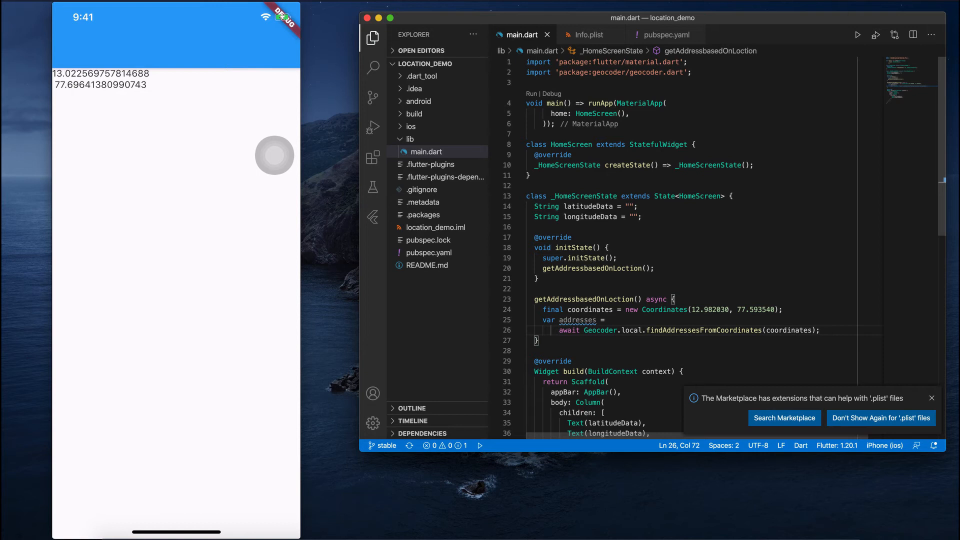
{"action": "type", "text": "var"}
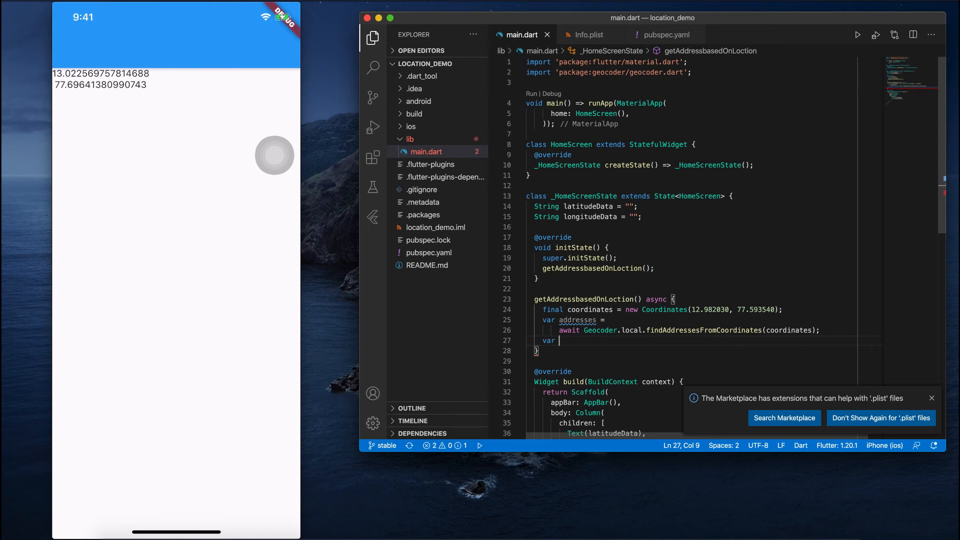
{"action": "type", "text": "fi"}
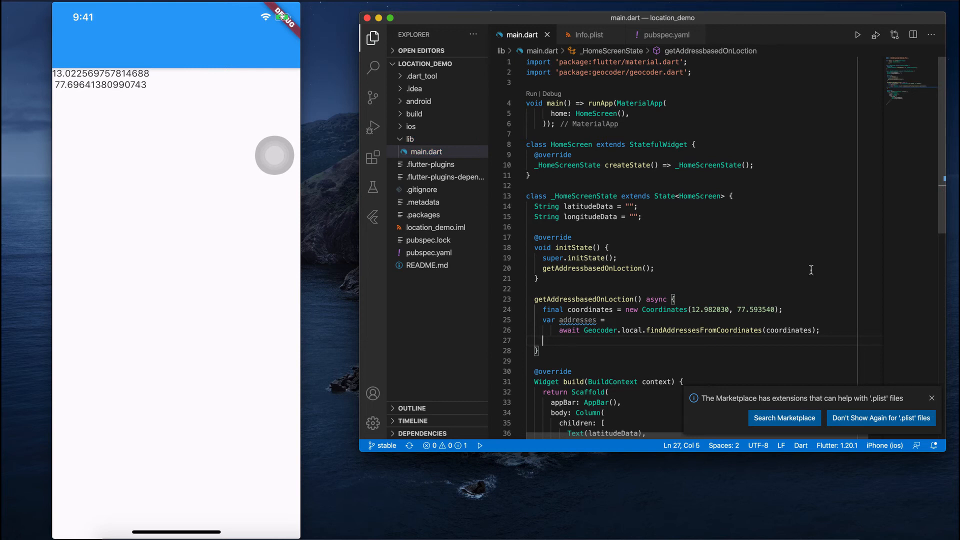
Rename the latitudeData and longitudeData state fields to addr1 and addr2
{"action": "double_click", "coordinate": [588, 206]}
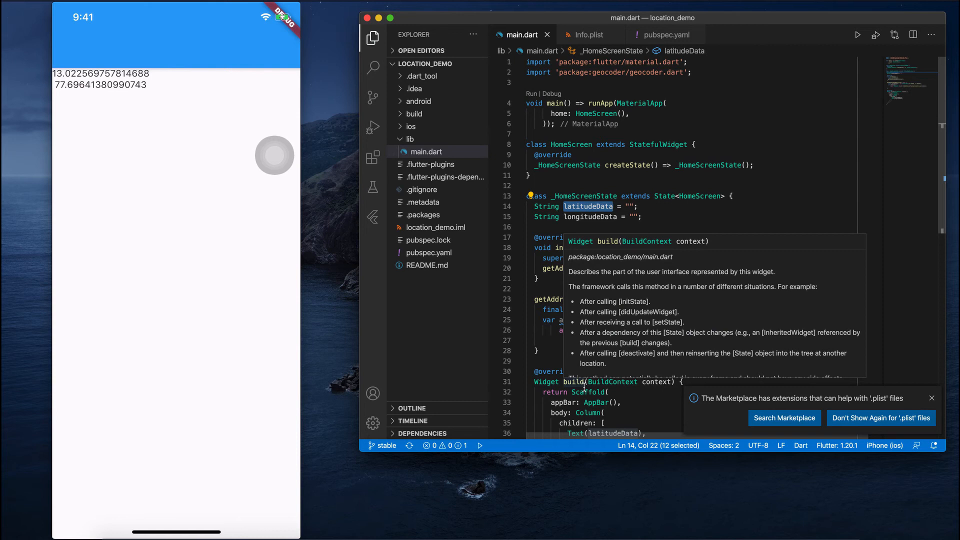
{"action": "type", "text": "Fea"}
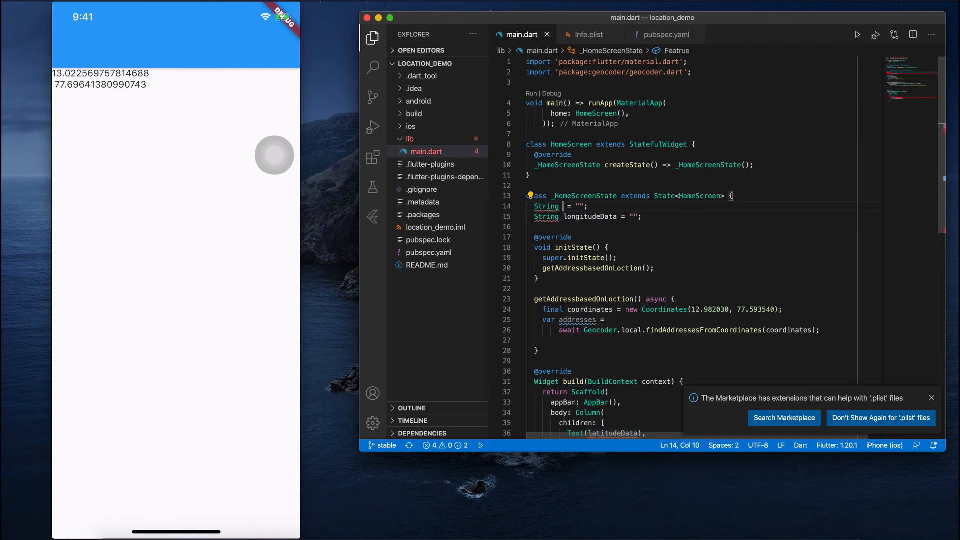
{"action": "type", "text": "addr1"}
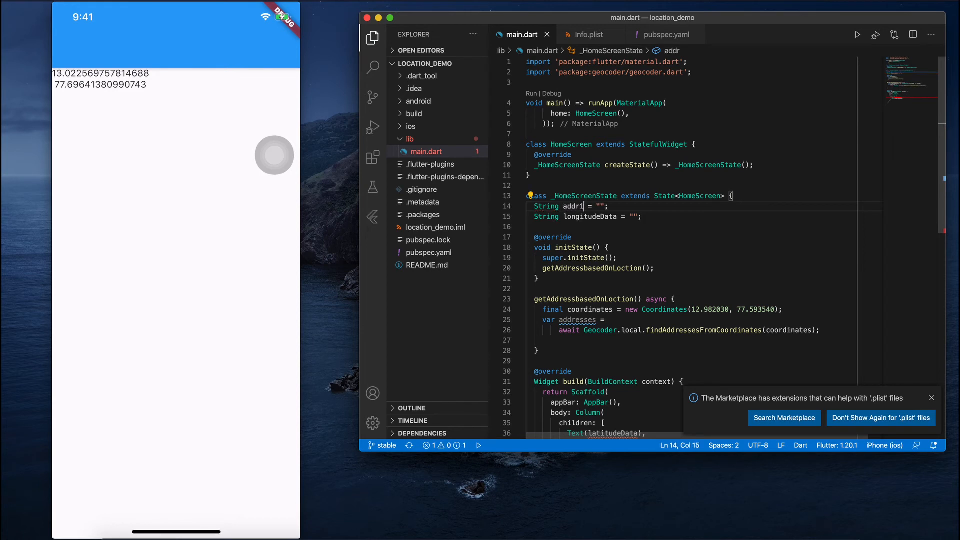
{"action": "double_click", "coordinate": [590, 216]}
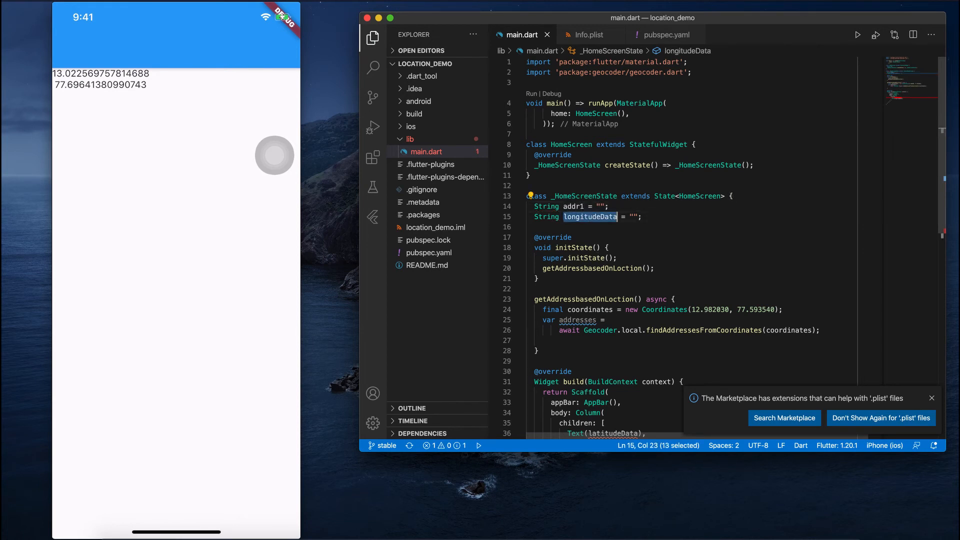
{"action": "type", "text": "addr2"}
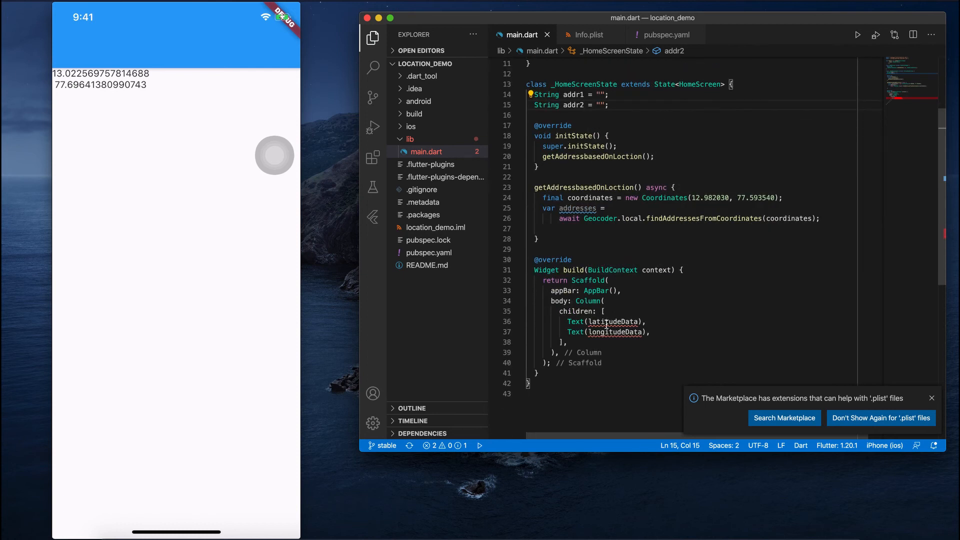
Show Text(addr2) under Text(addr1) in a Column wrapped in Center
{"action": "type", "text": "addr2"}
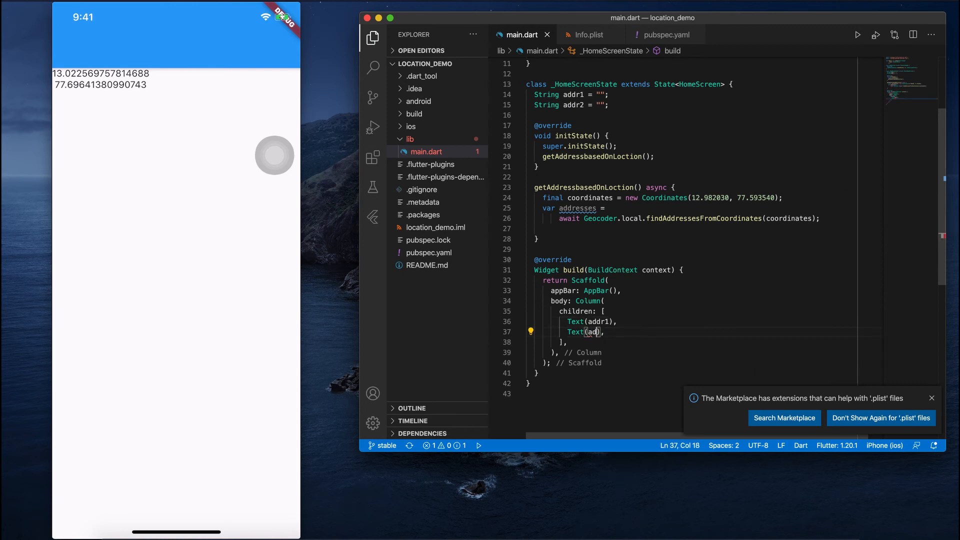
{"action": "type", "text": "r2"}
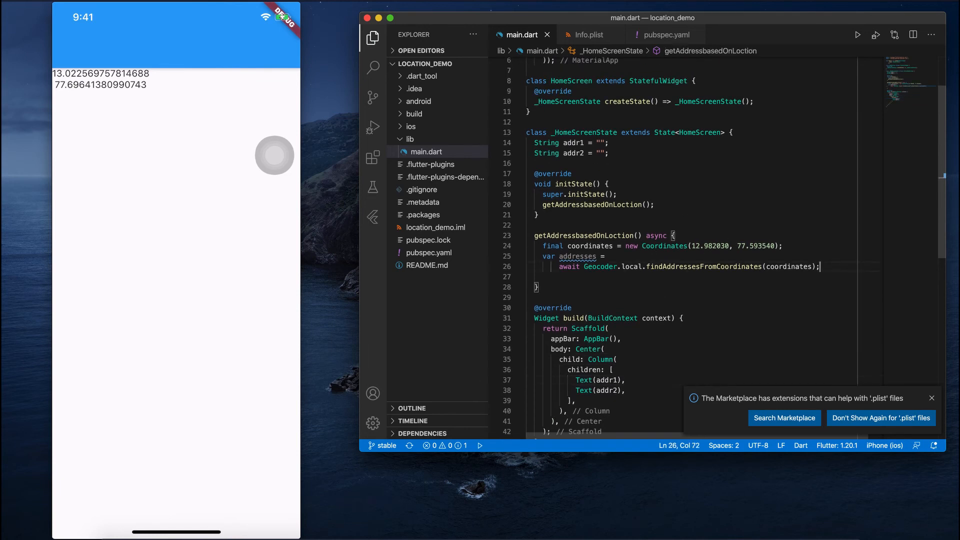
Set addr1 = addresses.first.featureName after the lookup
{"action": "type", "text": "add"}
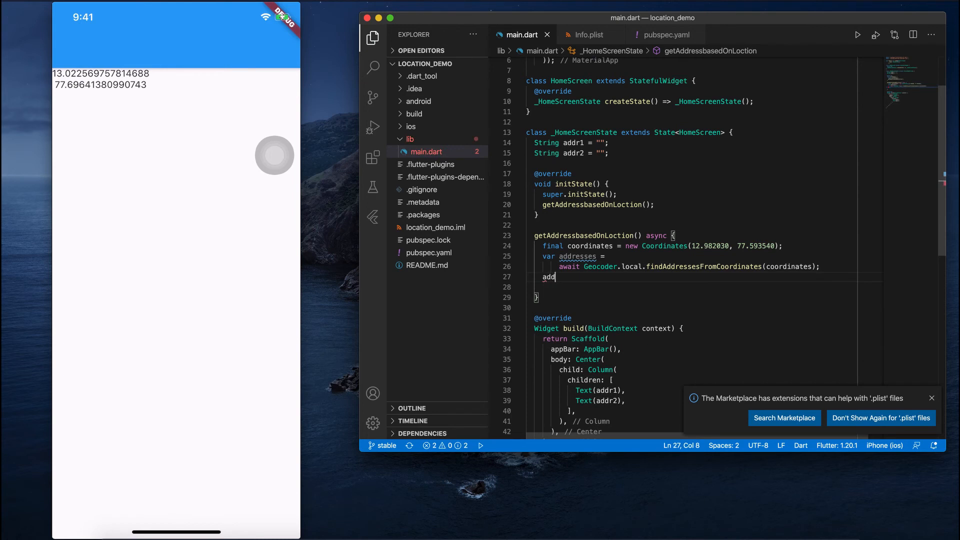
{"action": "type", "text": "r1"}
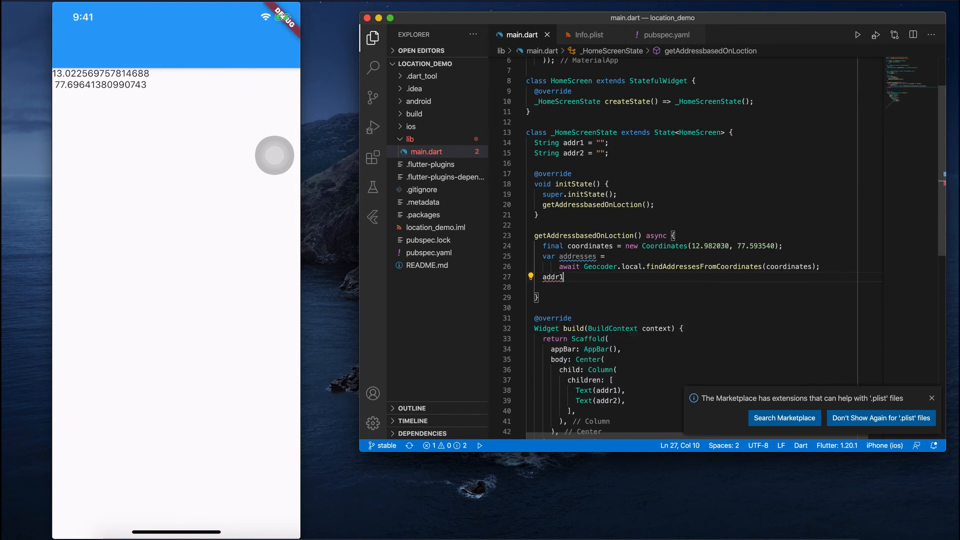
{"action": "type", "text": "= ad"}
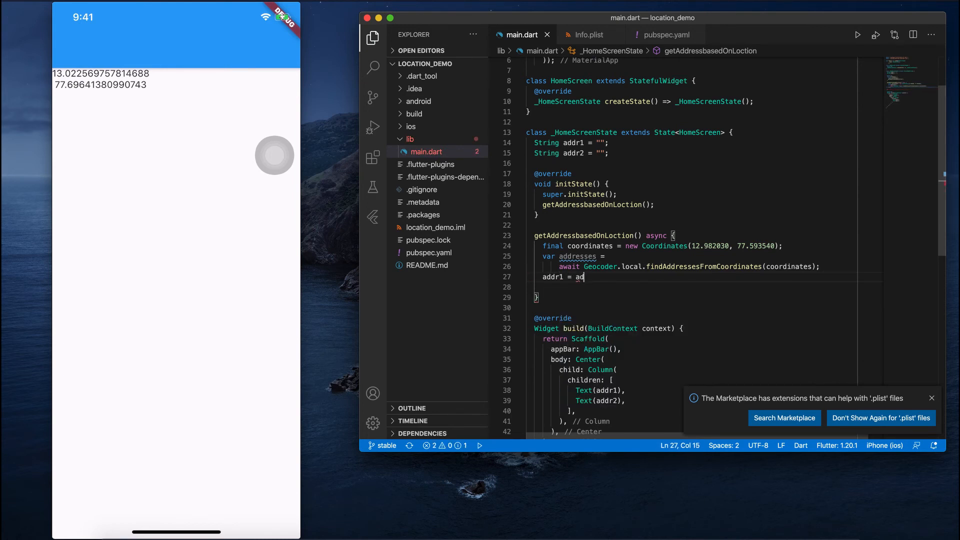
{"action": "type", "text": "dresses.fir"}
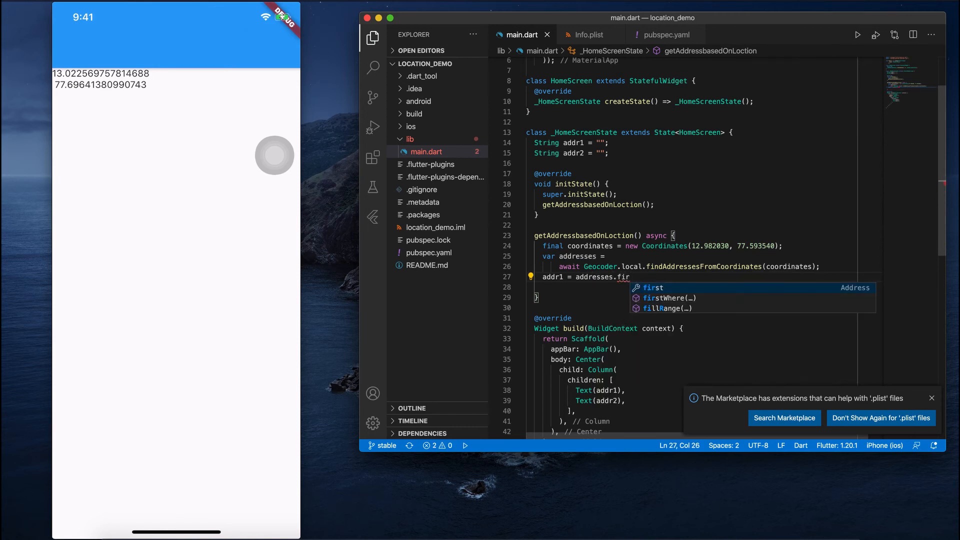
{"action": "type", "text": "st.featureName;"}
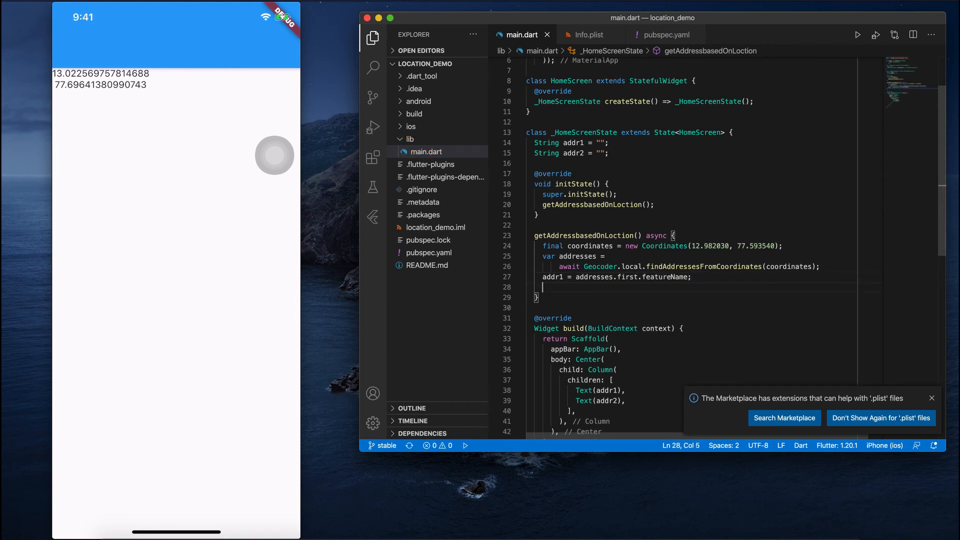
{"action": "type", "text": "addr2 ="}
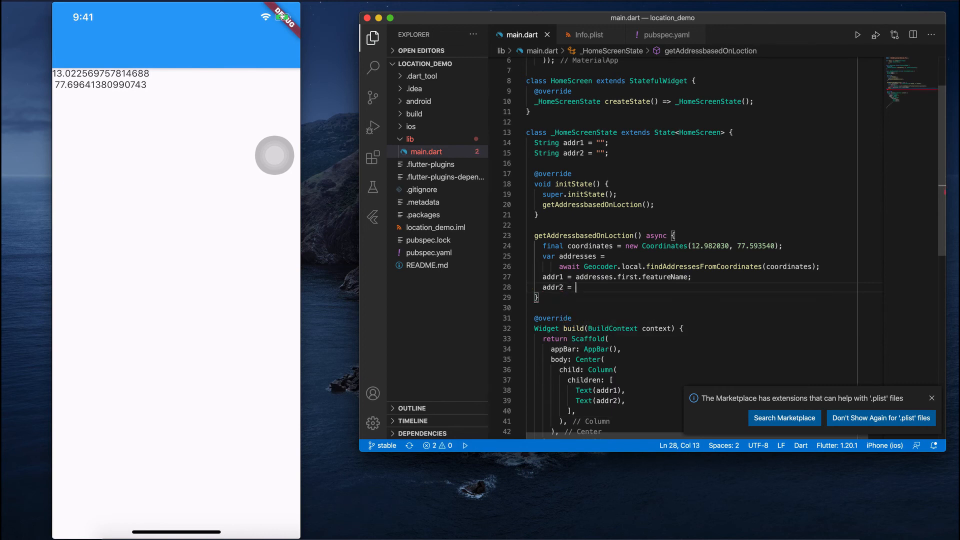
Set addr2 = addresses.first.addressLine; using autocomplete
{"action": "type", "text": "add"}
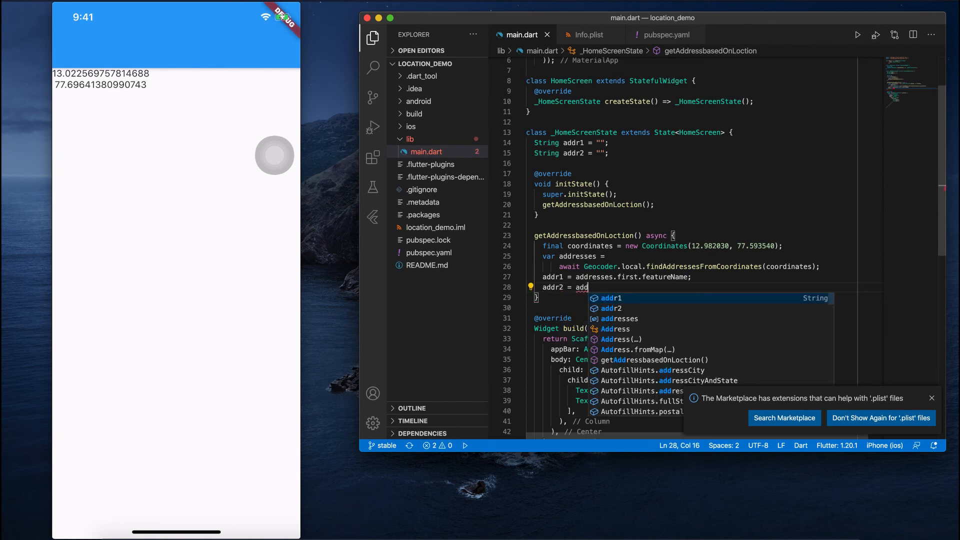
{"action": "type", "text": "r"}
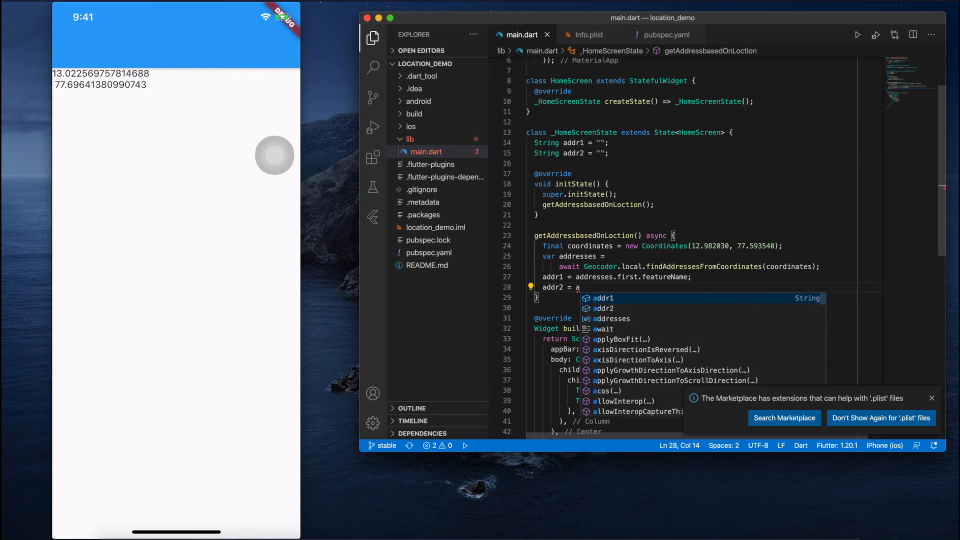
{"action": "type", "text": "ddresses.first.feat"}
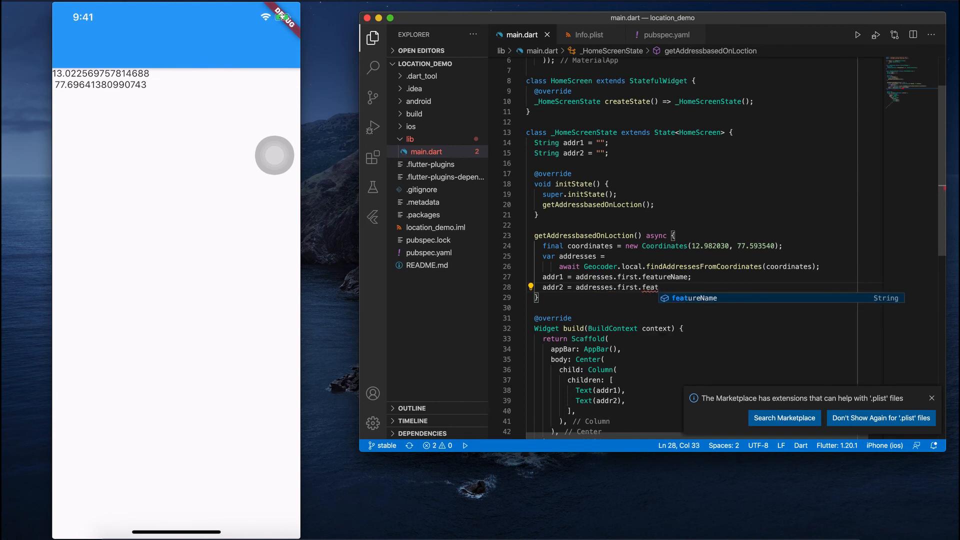
{"action": "key", "text": "Backspace"}
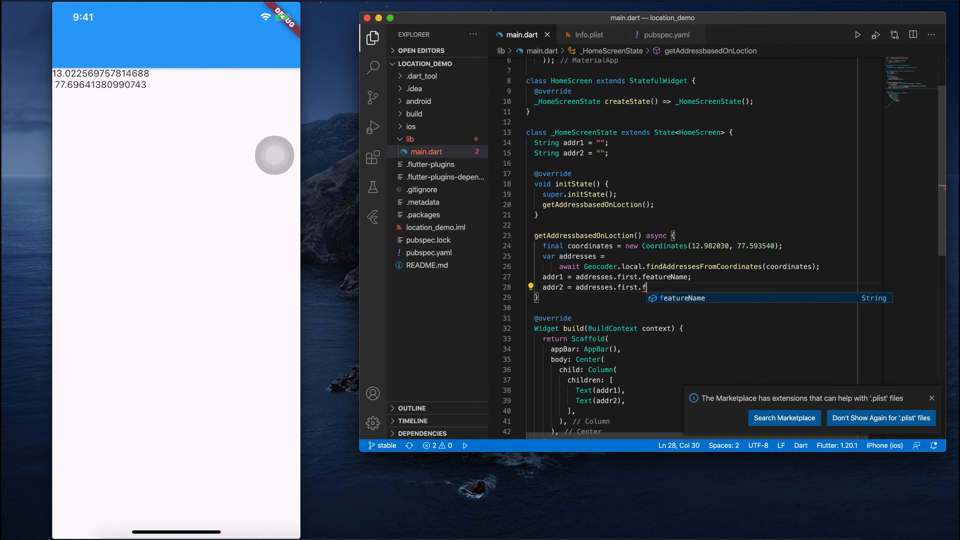
{"action": "type", "text": "addressLine"}
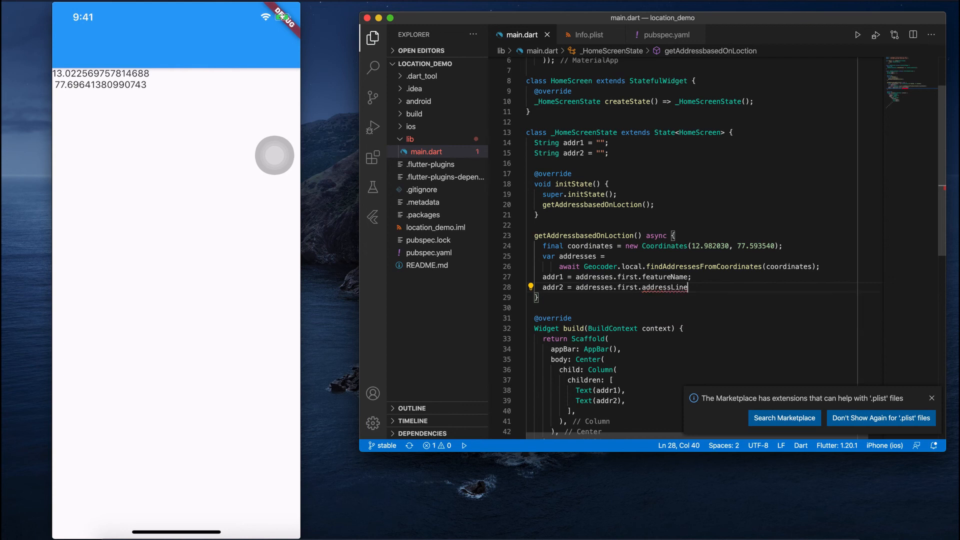
{"action": "type", "text": ";"}
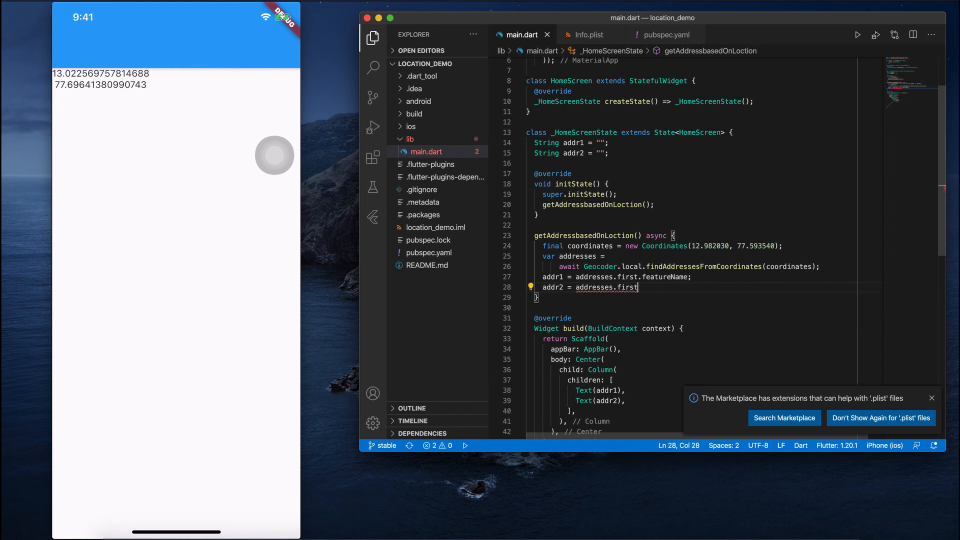
{"action": "type", "text": "."}
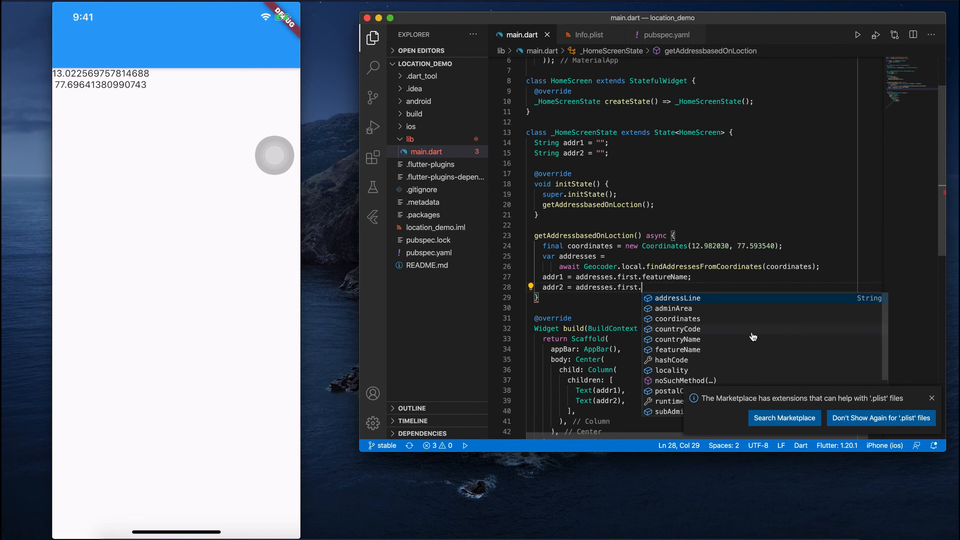
{"action": "mouse_move", "coordinate": [695, 347]}
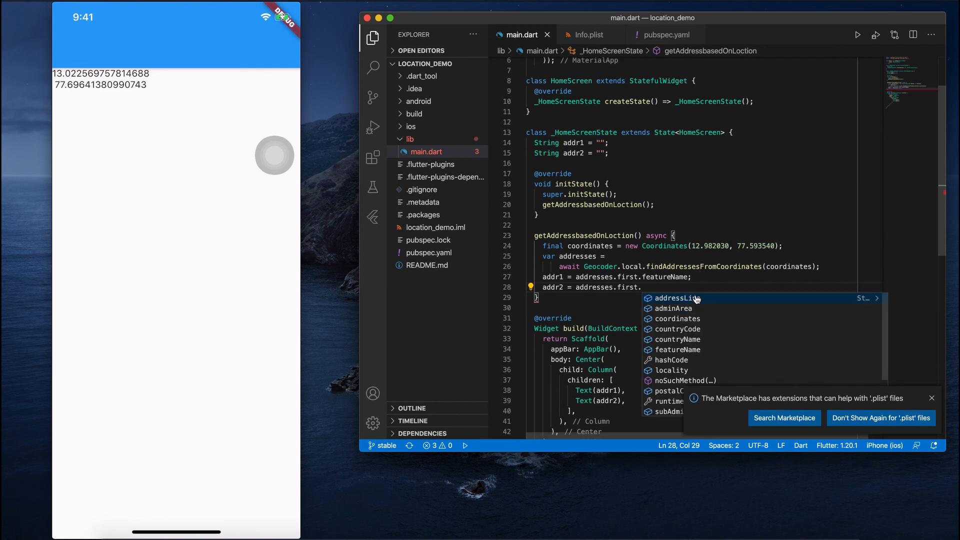
{"action": "left_click", "coordinate": [674, 298]}
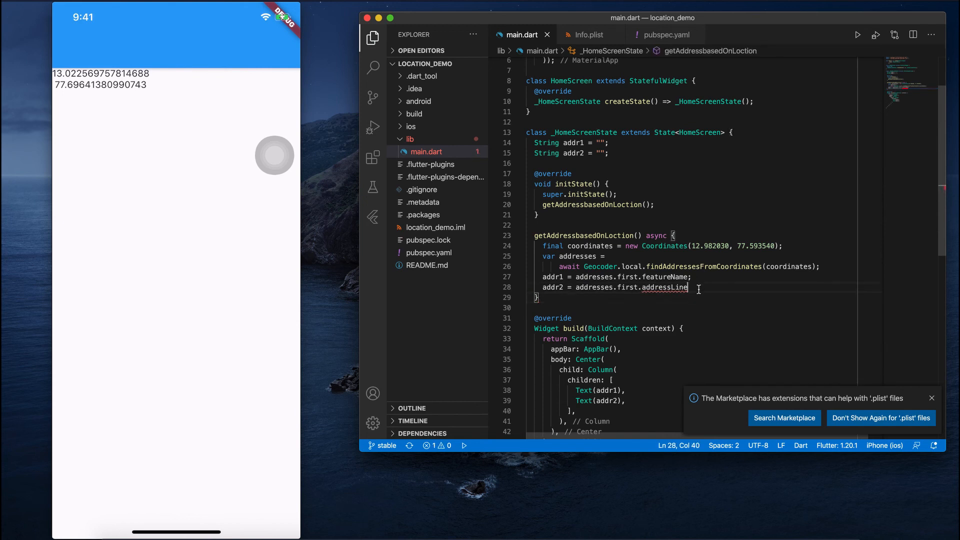
{"action": "type", "text": ";"}
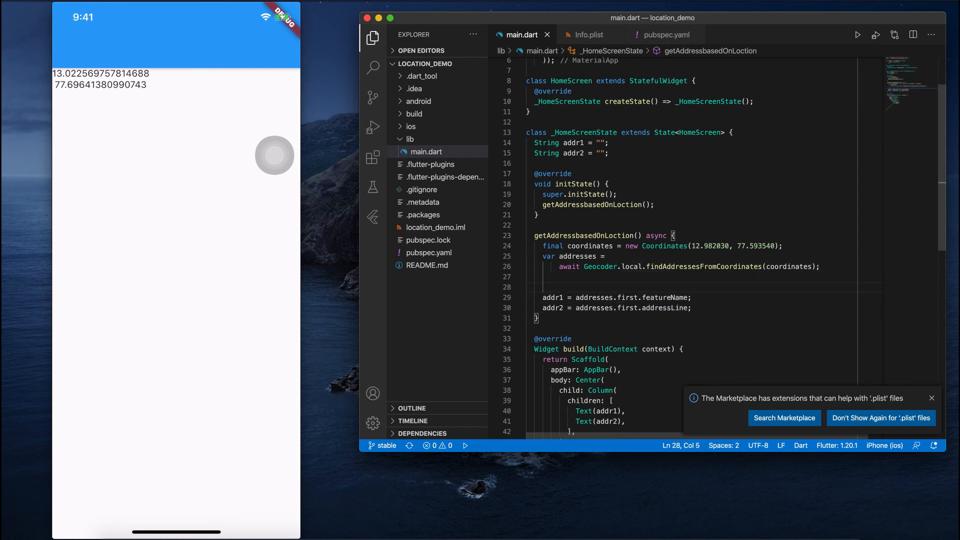
Wrap both addr assignments in setState so the app shows the Raj Bhavan Gardens address
{"action": "type", "text": "setState(() {"}
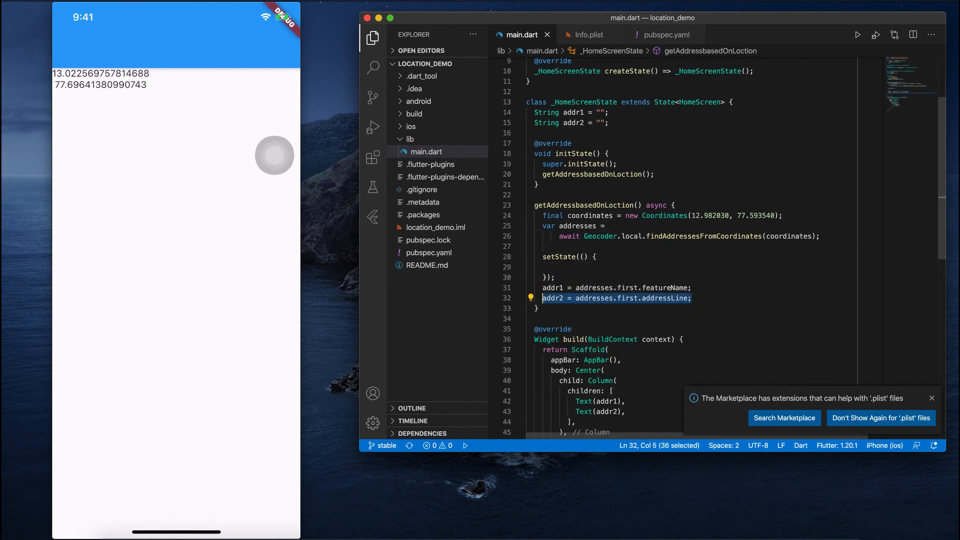
{"action": "key", "text": "Delete"}
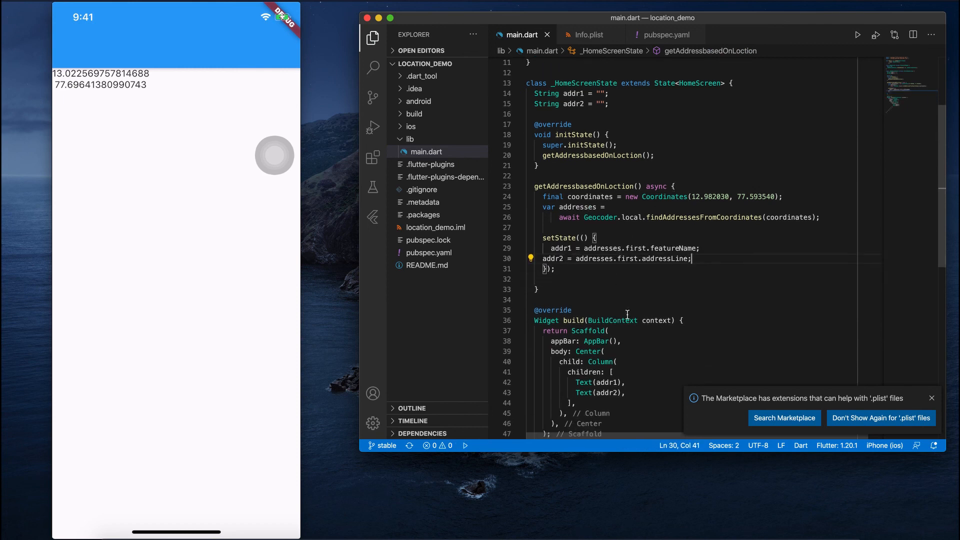
{"action": "left_click", "coordinate": [858, 35]}
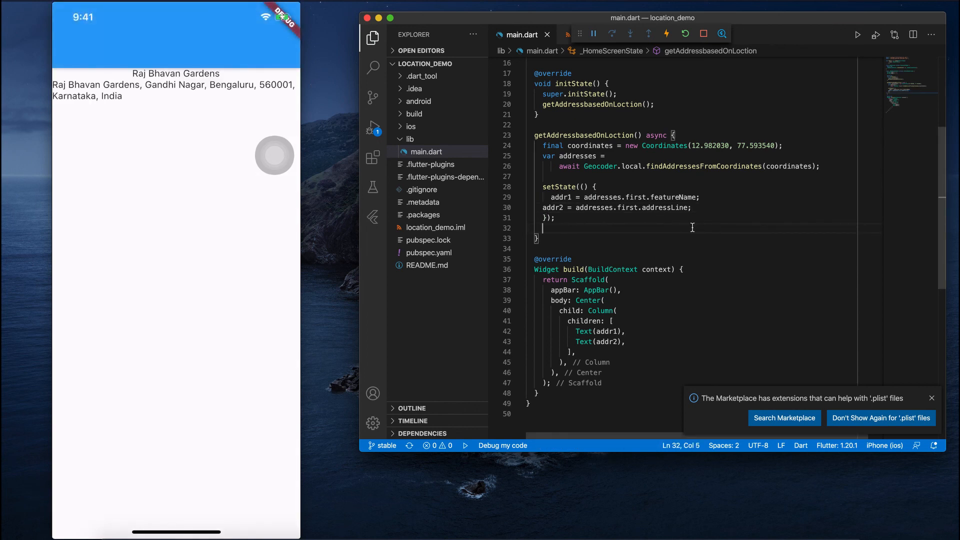
{"action": "mouse_move", "coordinate": [296, 115]}
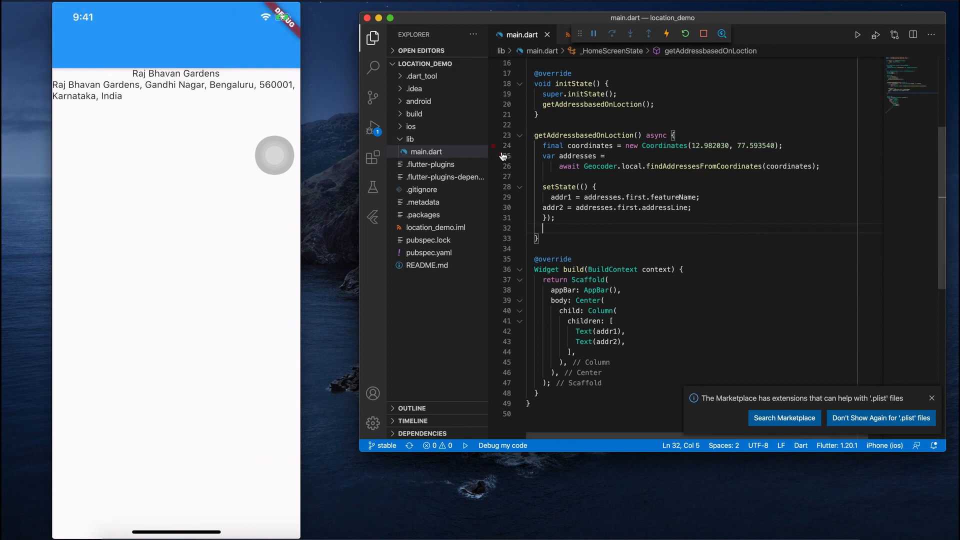
{"action": "mouse_move", "coordinate": [605, 262]}
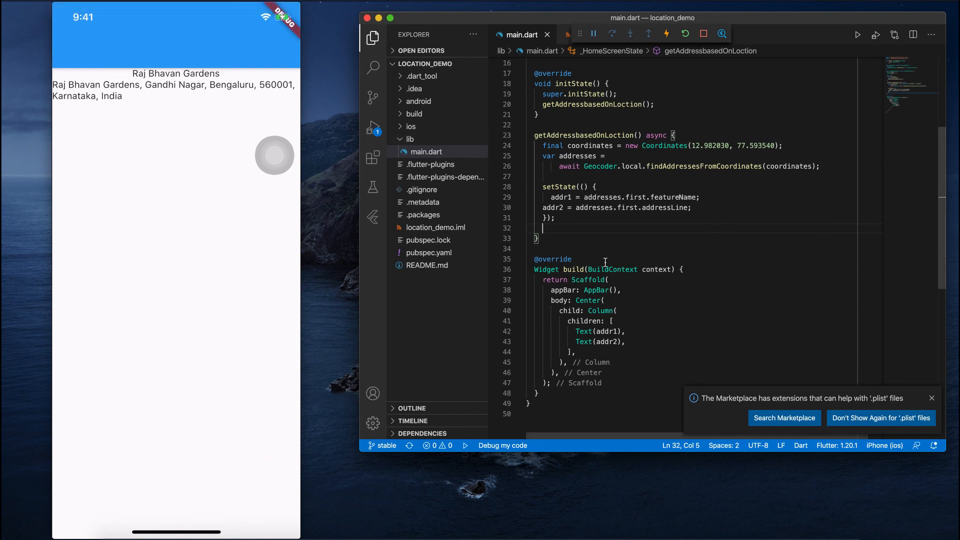